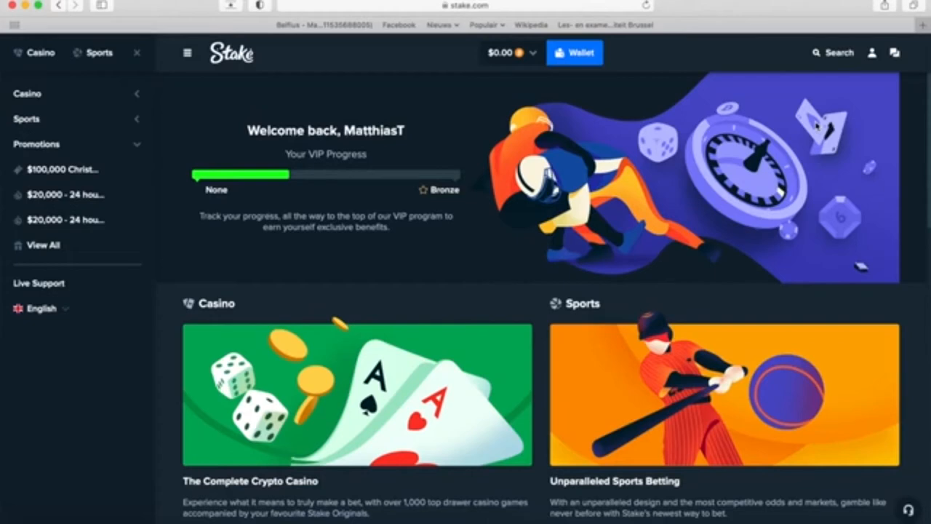
{"action": "mouse_move", "coordinate": [516, 64]}
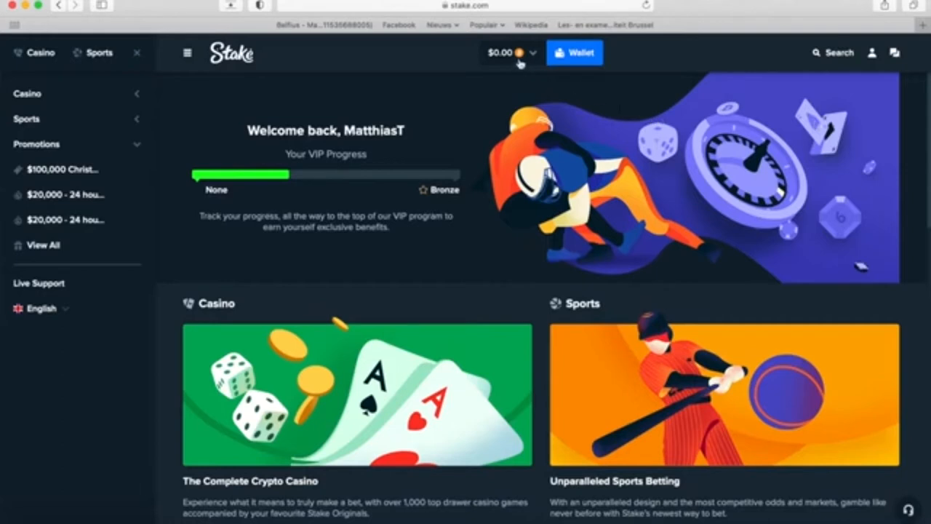
{"action": "mouse_move", "coordinate": [635, 53]}
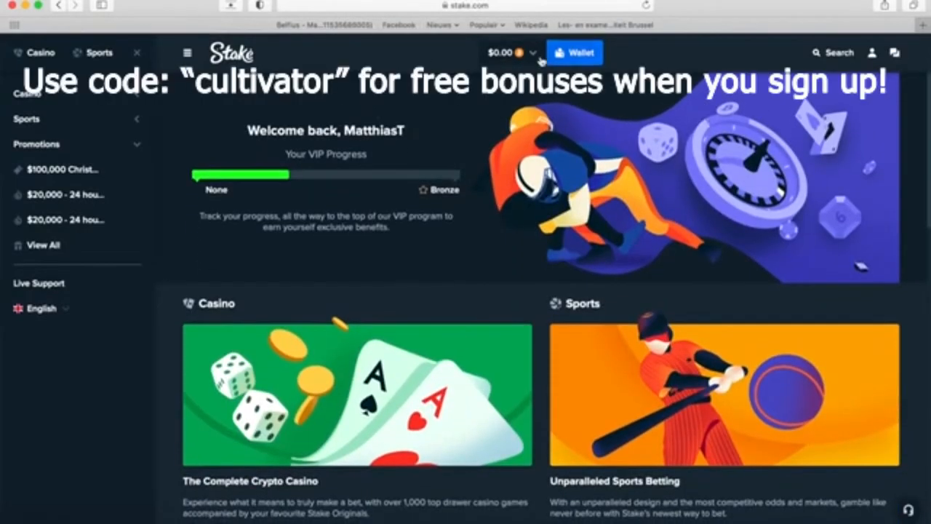
Check the per-currency balances, then visit the Sports and Casino sections
{"action": "left_click", "coordinate": [510, 52]}
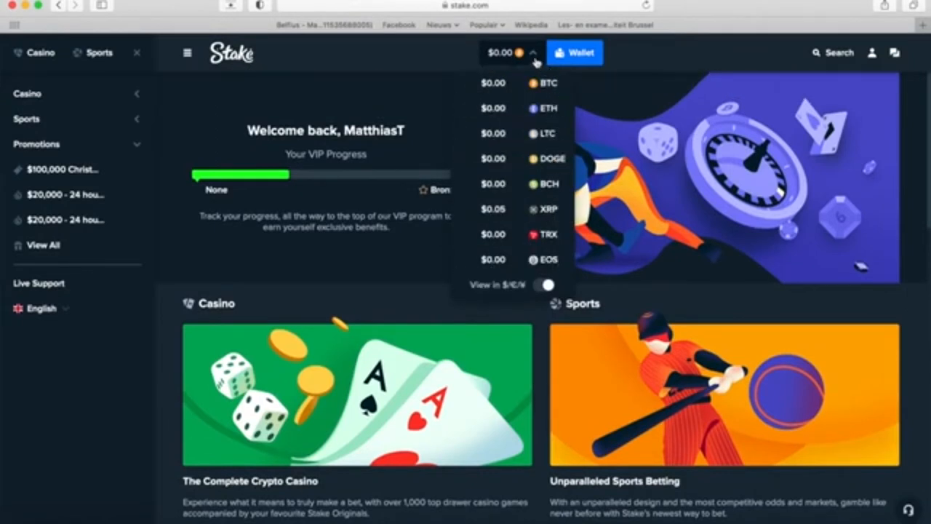
{"action": "left_click", "coordinate": [531, 53]}
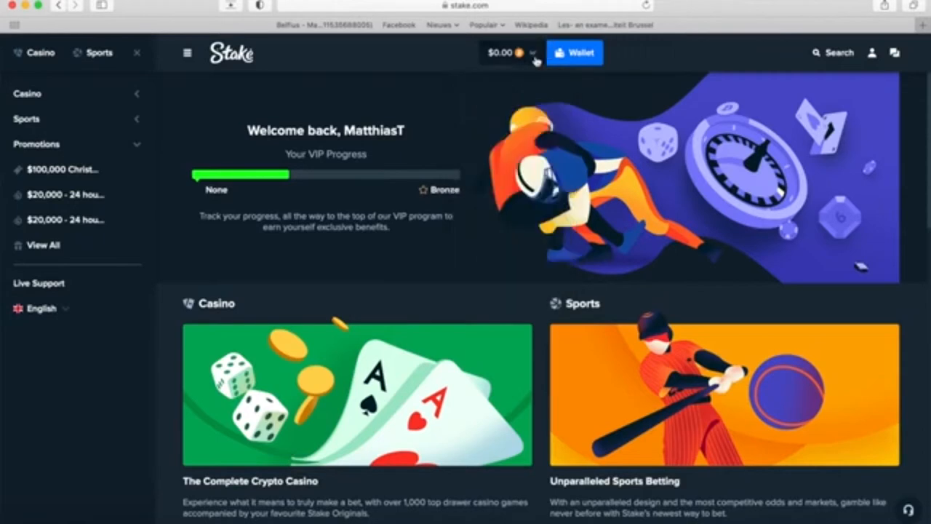
{"action": "mouse_move", "coordinate": [202, 163]}
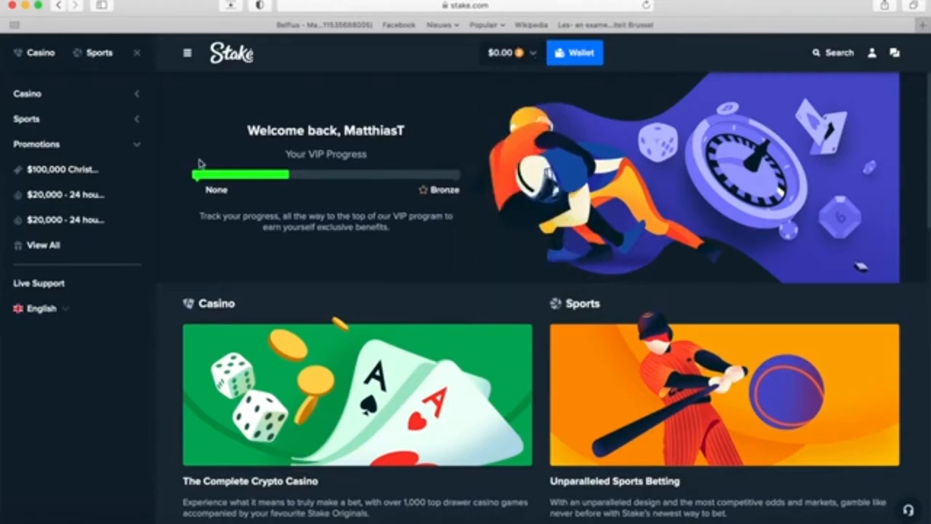
{"action": "left_click", "coordinate": [99, 52]}
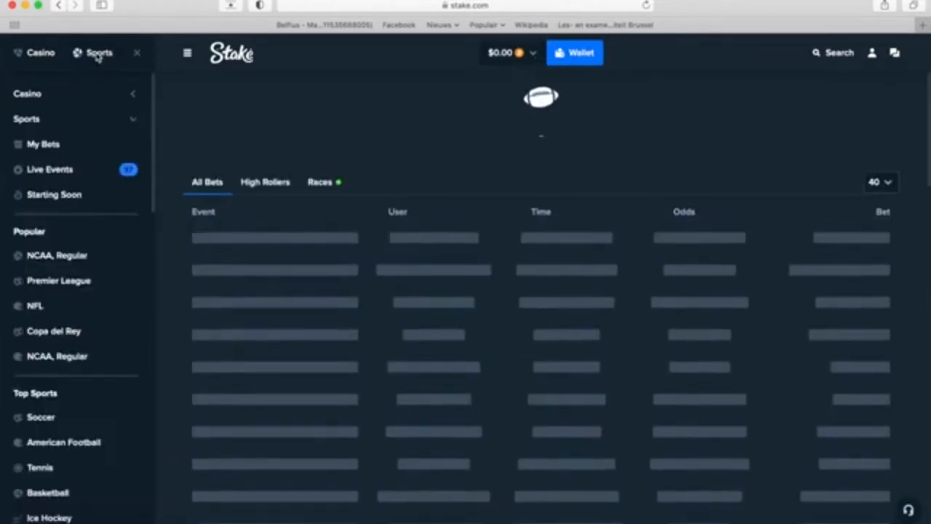
{"action": "left_click", "coordinate": [40, 53]}
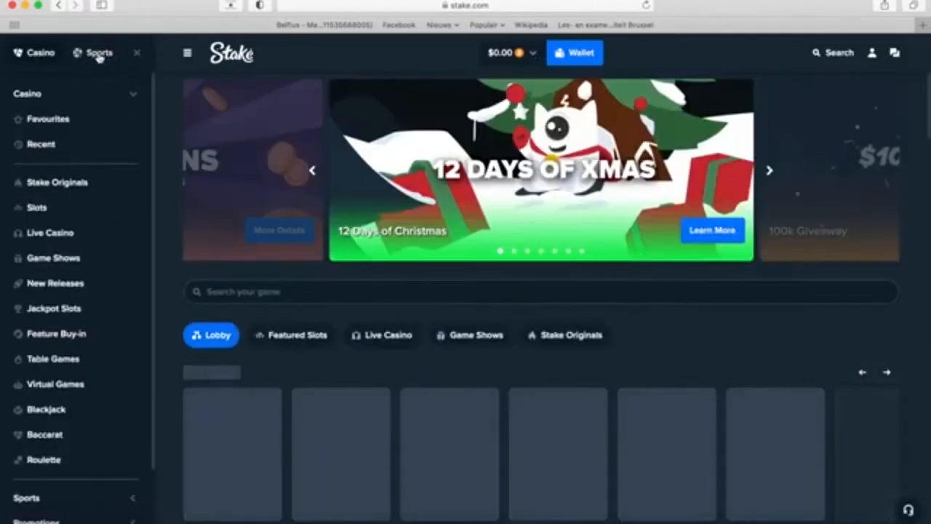
Return to Sports and review the unsettled sport bets, including a three-leg accumulator
{"action": "left_click", "coordinate": [96, 53]}
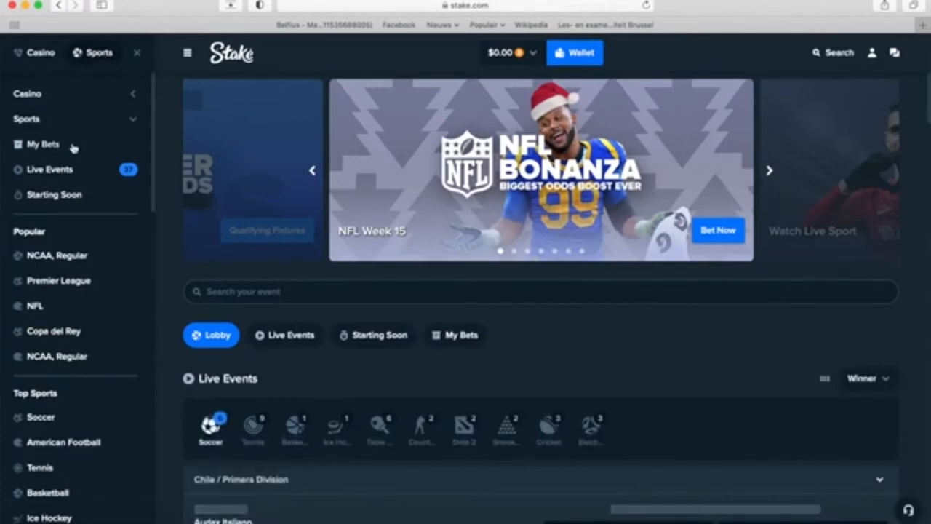
{"action": "left_click", "coordinate": [42, 144]}
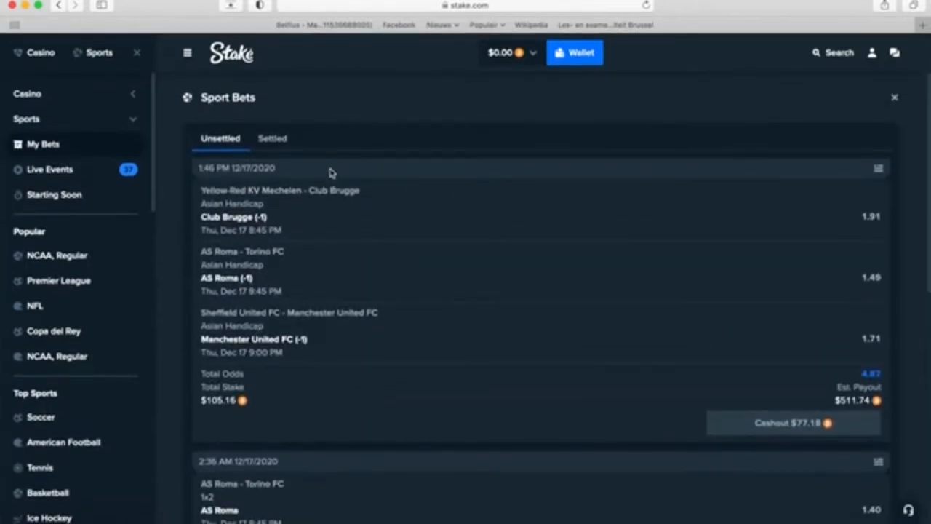
{"action": "left_click", "coordinate": [895, 97]}
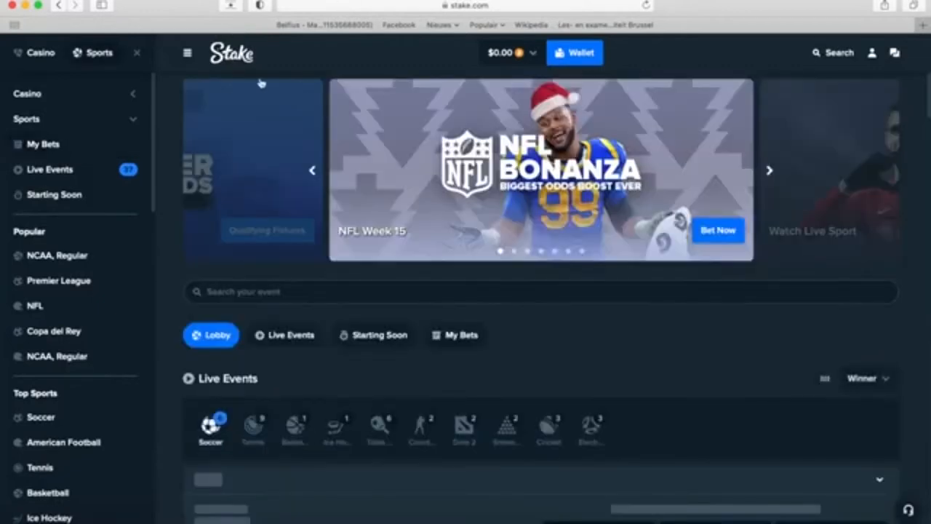
Browse the casino lobby rows: Stake Originals, Slots, Live Casino, Game Shows, New Releases
{"action": "left_click", "coordinate": [41, 52]}
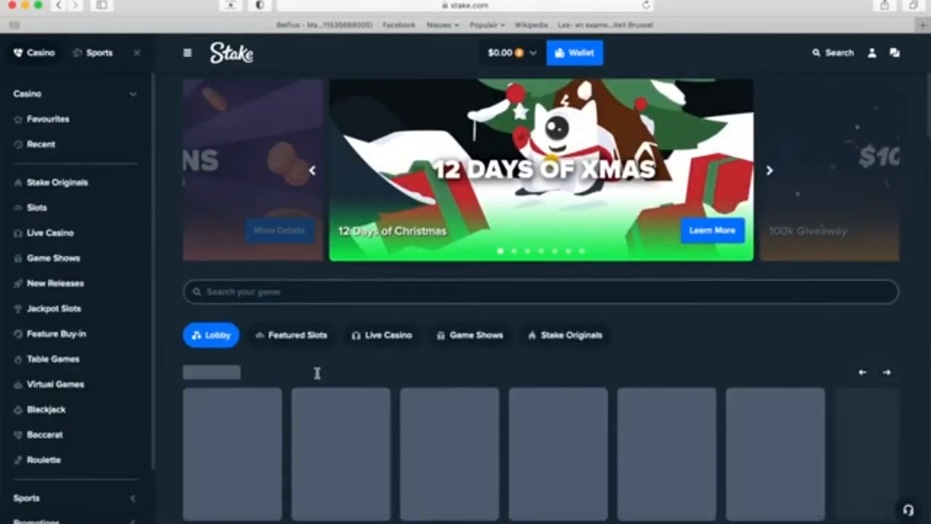
{"action": "scroll", "scroll_direction": "down", "scroll_amount": 3}
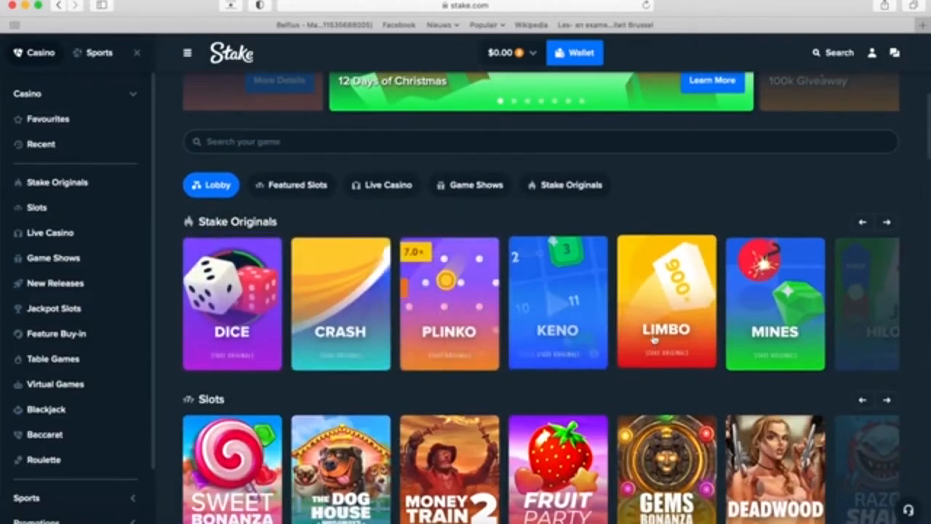
{"action": "scroll", "scroll_direction": "down", "scroll_amount": 3}
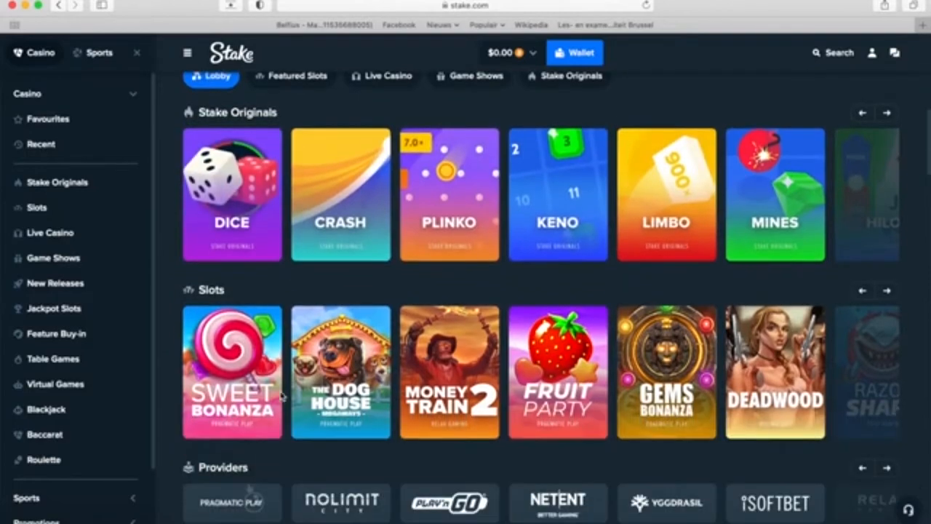
{"action": "mouse_move", "coordinate": [448, 369]}
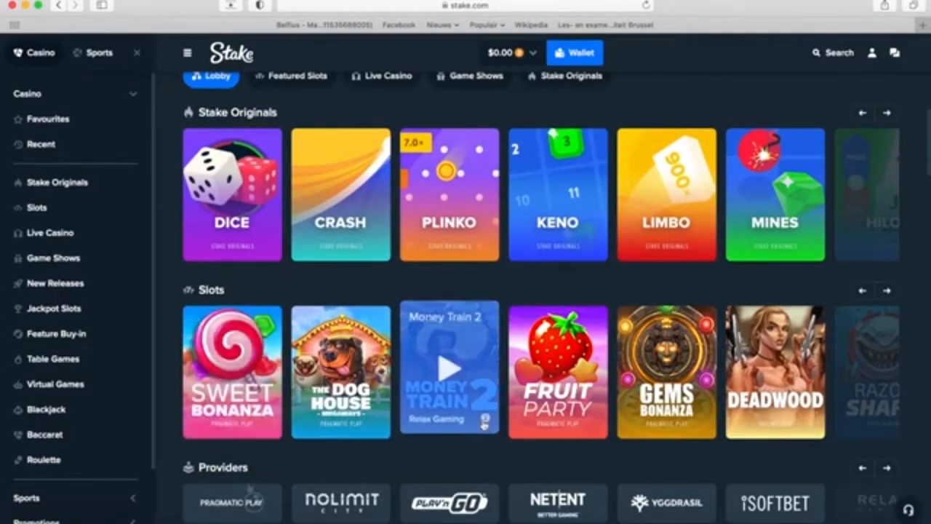
{"action": "scroll", "scroll_direction": "down", "scroll_amount": 3}
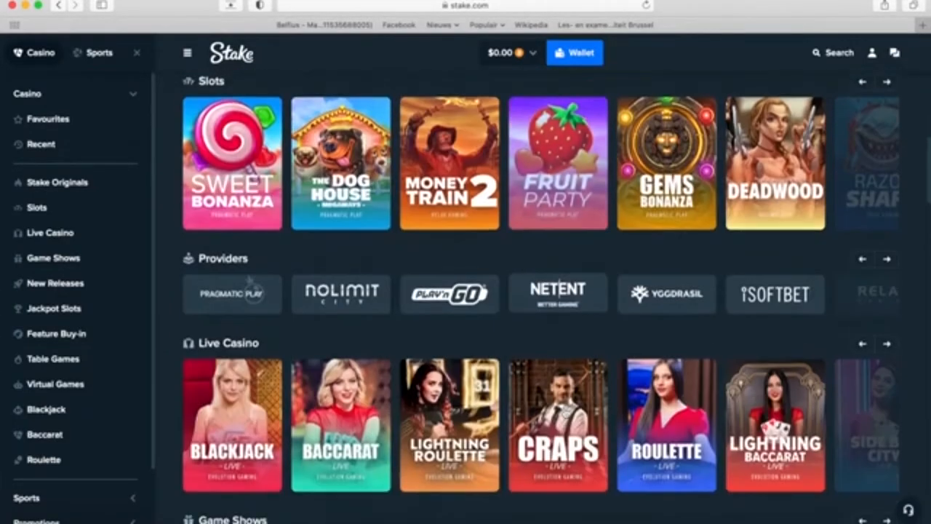
{"action": "scroll", "scroll_direction": "down", "scroll_amount": 3}
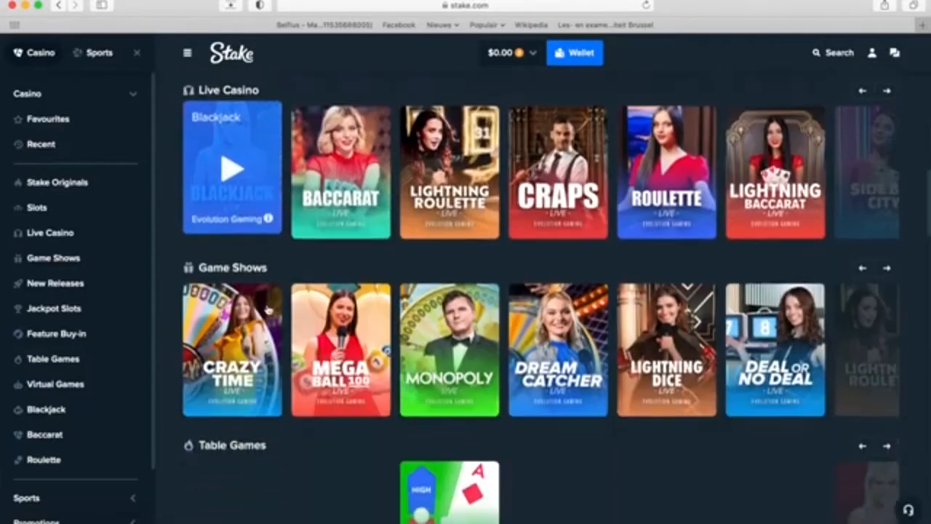
{"action": "scroll", "scroll_direction": "down", "scroll_amount": 3}
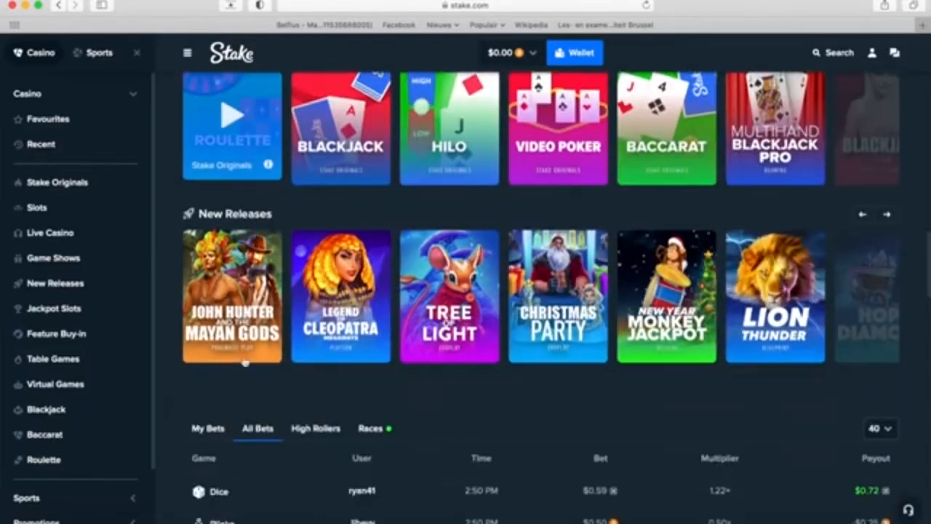
{"action": "scroll", "scroll_direction": "up", "scroll_amount": 3}
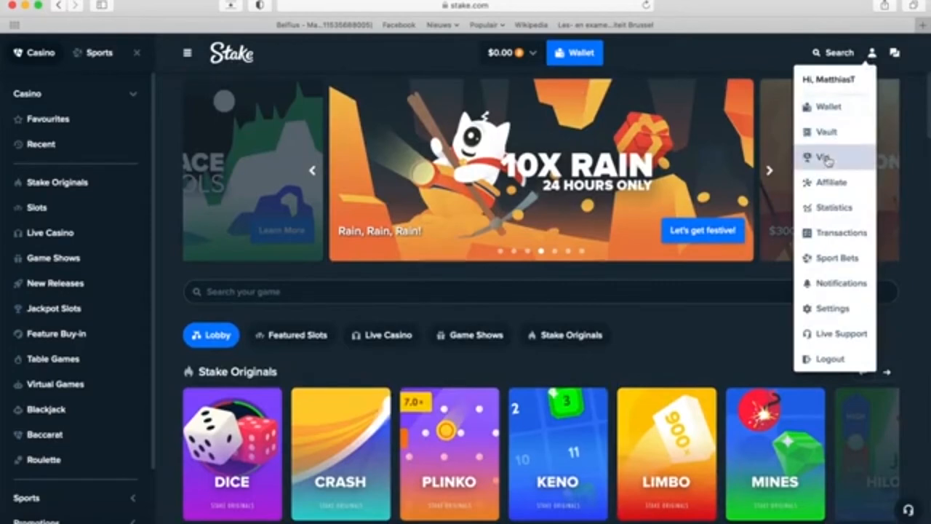
View the 36.10% VIP progress, then the Bronze, Silver and Gold tier benefits
{"action": "left_click", "coordinate": [826, 157]}
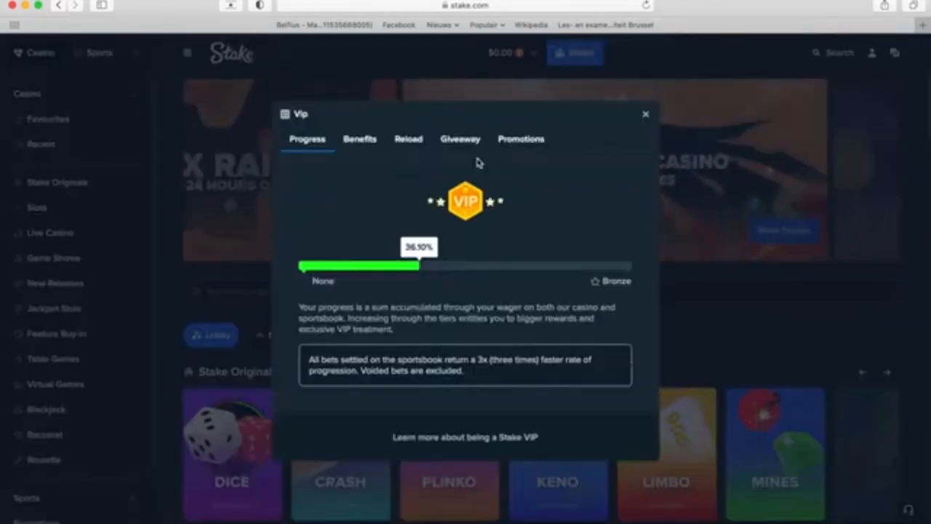
{"action": "mouse_move", "coordinate": [433, 275]}
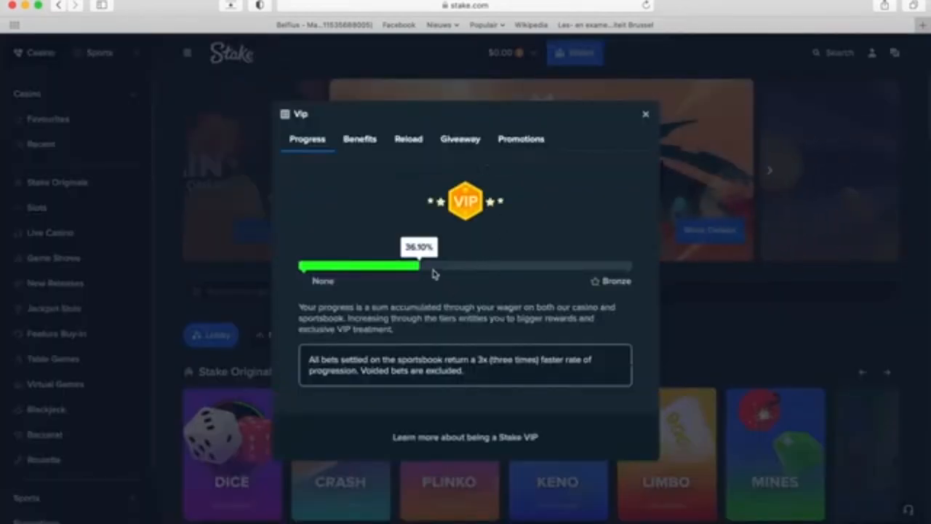
{"action": "mouse_move", "coordinate": [469, 282]}
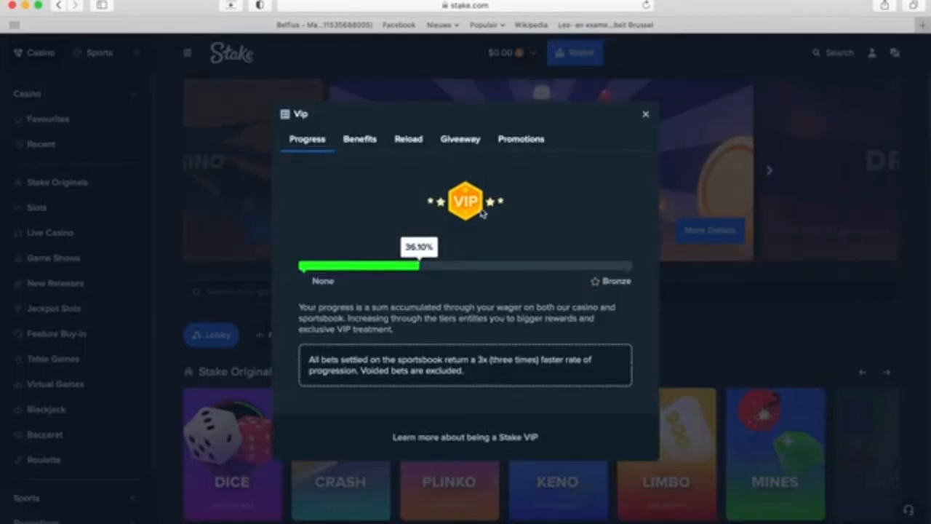
{"action": "mouse_move", "coordinate": [494, 311]}
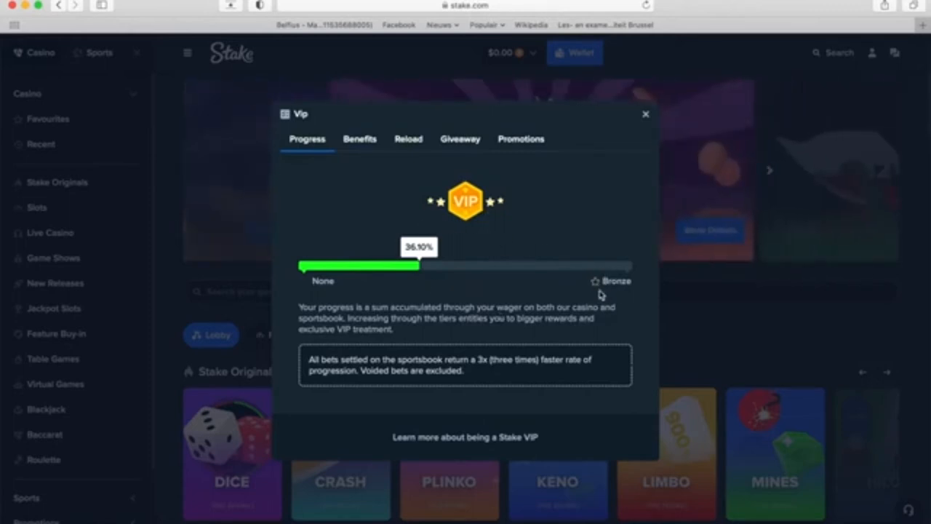
{"action": "mouse_move", "coordinate": [373, 150]}
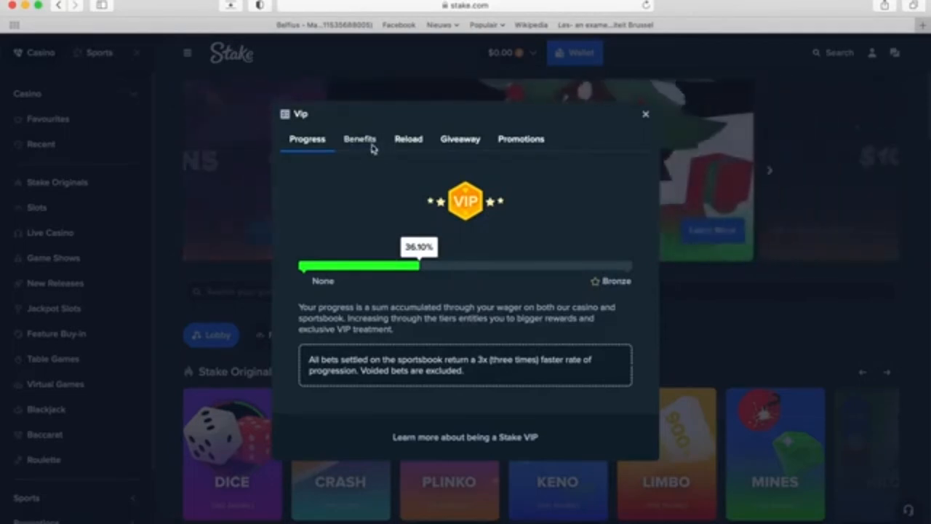
{"action": "left_click", "coordinate": [359, 139]}
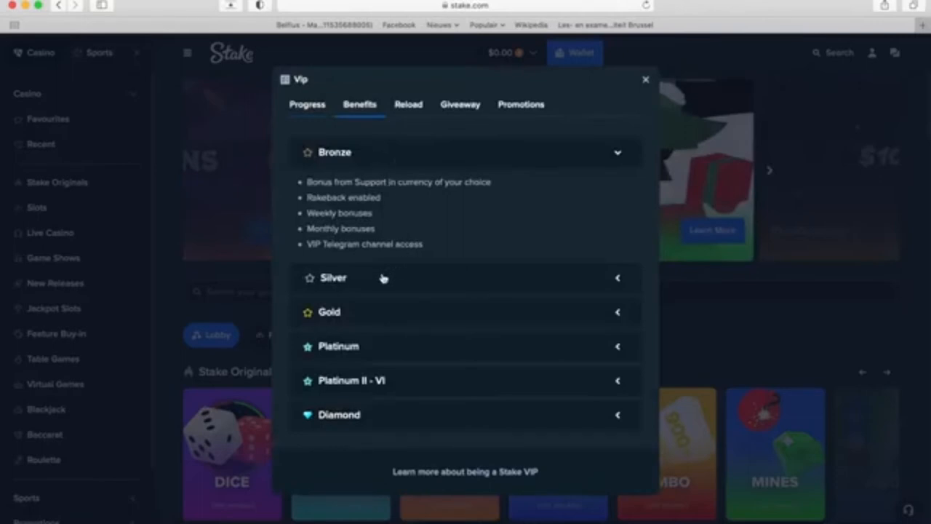
{"action": "mouse_move", "coordinate": [384, 195]}
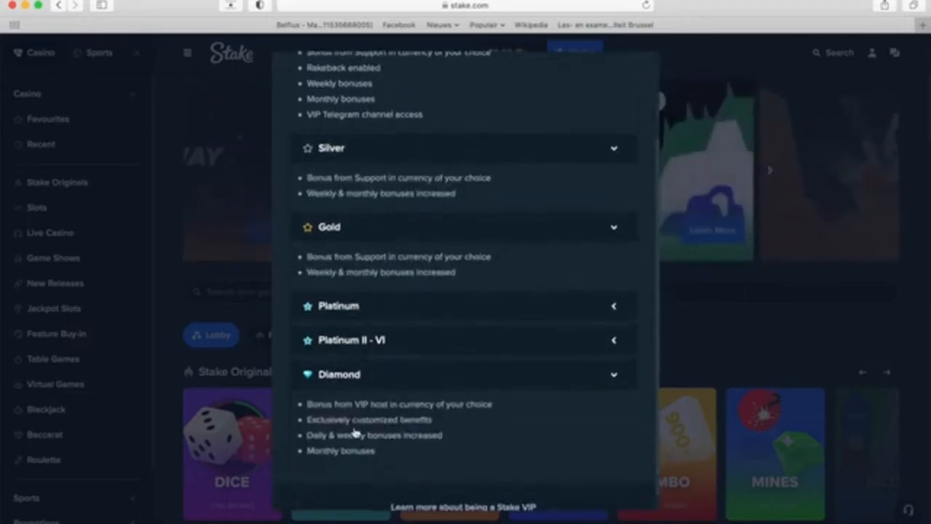
{"action": "scroll", "scroll_direction": "up", "scroll_amount": 3}
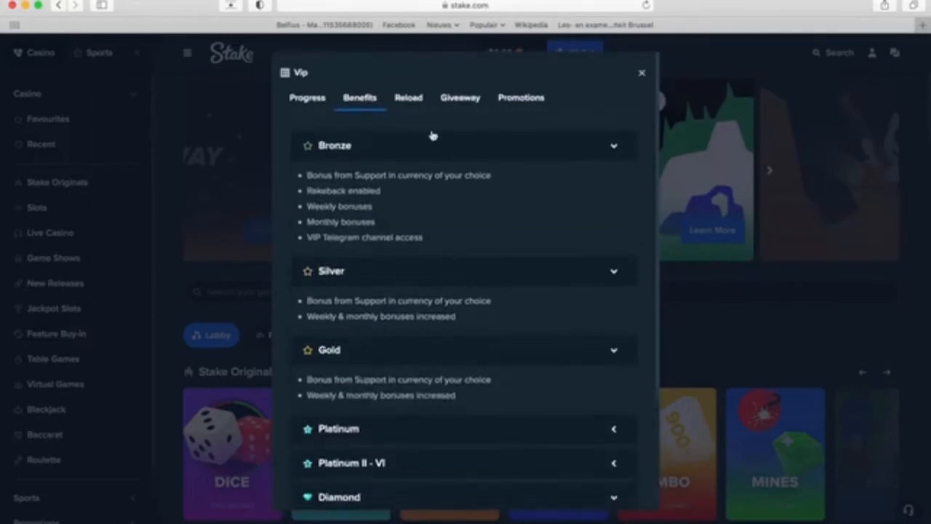
Switch the VIP reload currency to XRP and claim the 0.02112960 XRP reload
{"action": "left_click", "coordinate": [408, 97]}
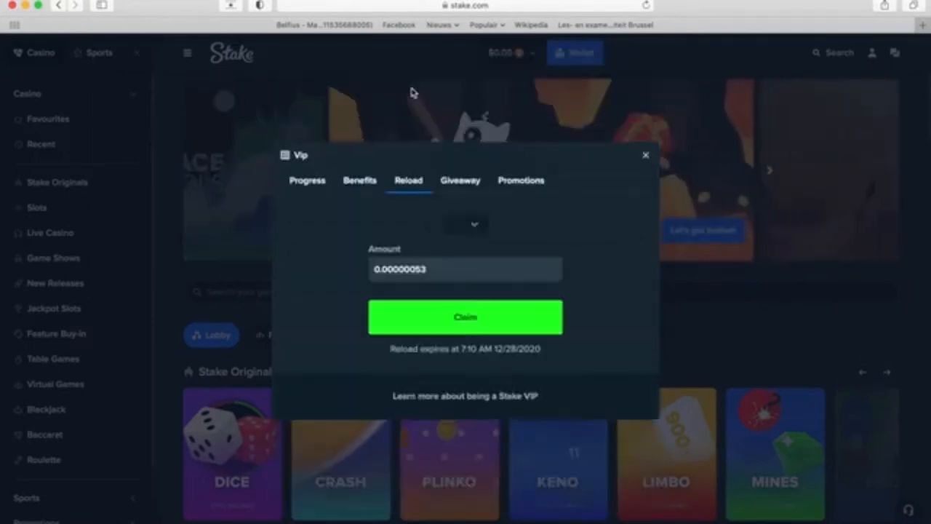
{"action": "left_click", "coordinate": [464, 224]}
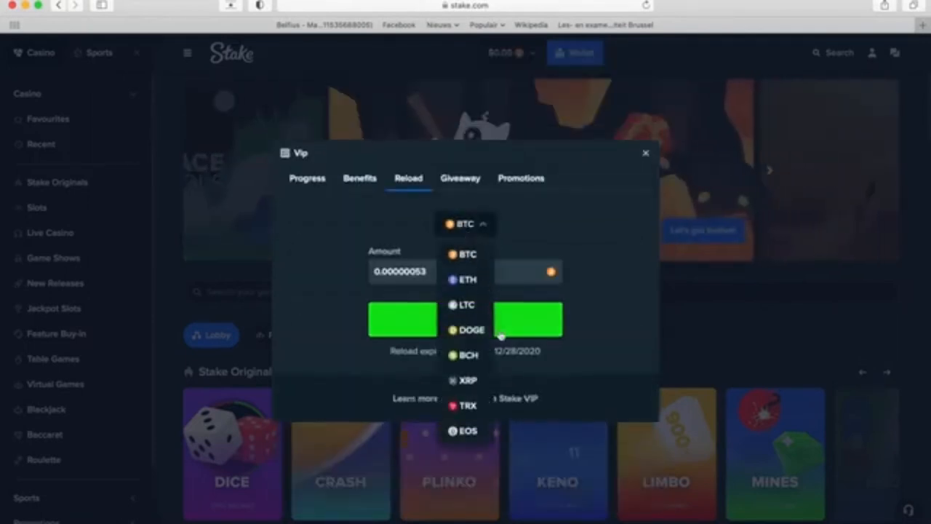
{"action": "left_click", "coordinate": [463, 380]}
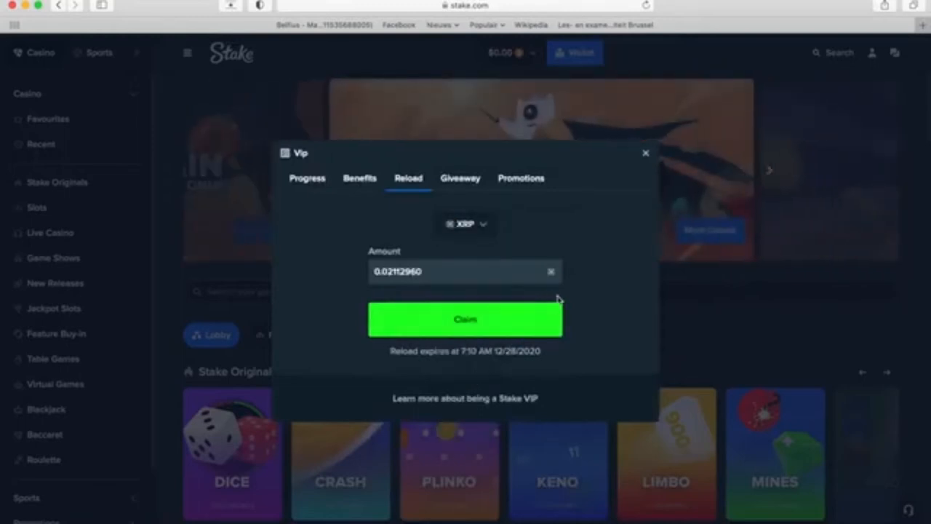
{"action": "mouse_move", "coordinate": [575, 293]}
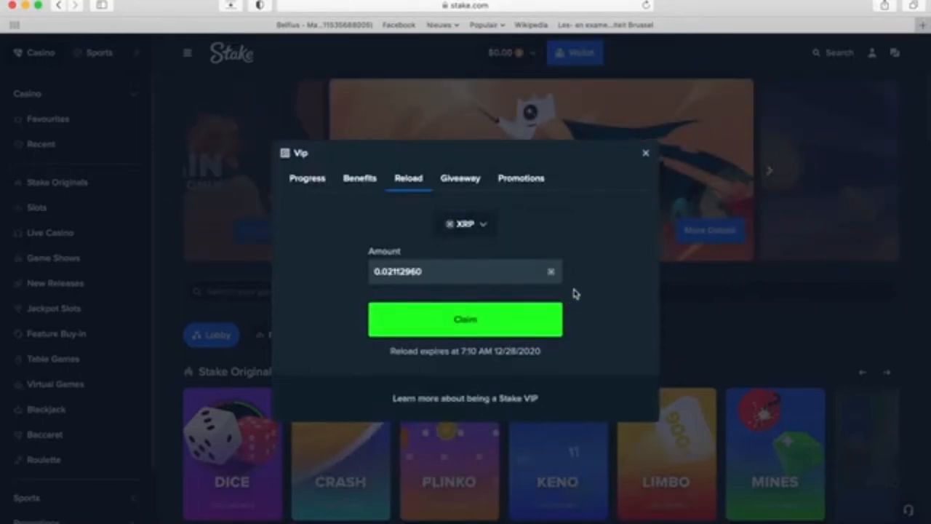
{"action": "mouse_move", "coordinate": [566, 291]}
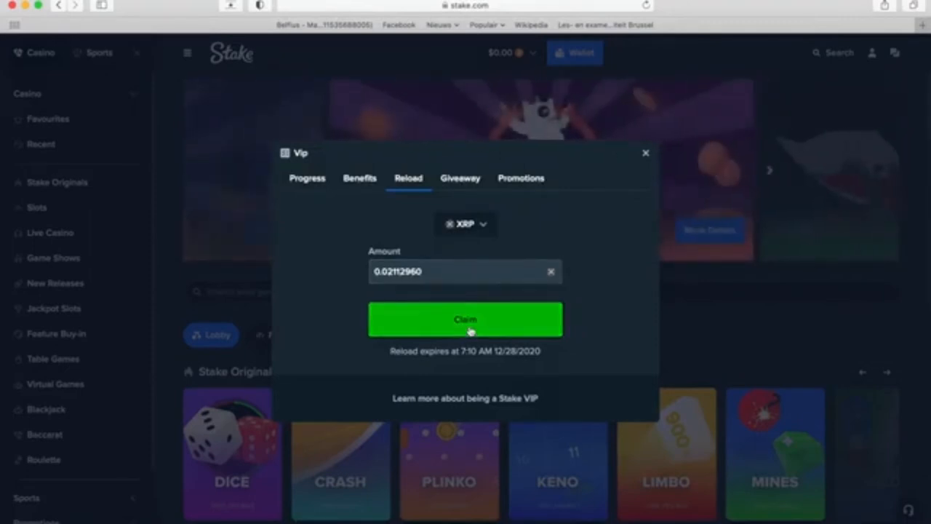
{"action": "left_click", "coordinate": [465, 320]}
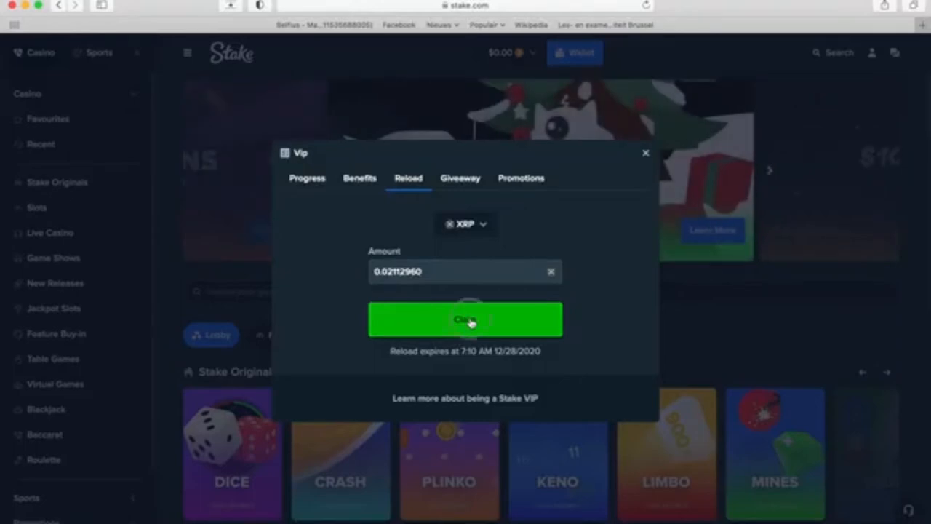
Select the three stair images in the captcha and submit the verification
{"action": "left_click", "coordinate": [465, 320]}
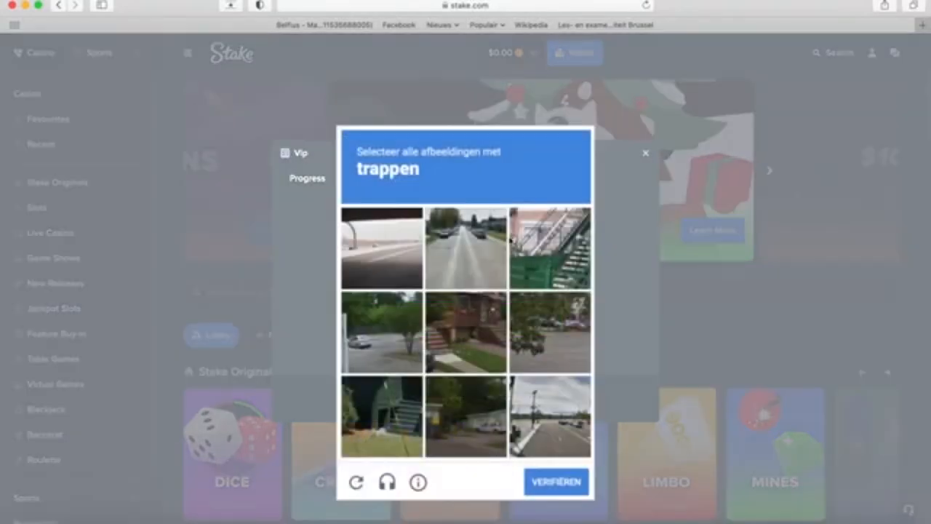
{"action": "left_click", "coordinate": [381, 415]}
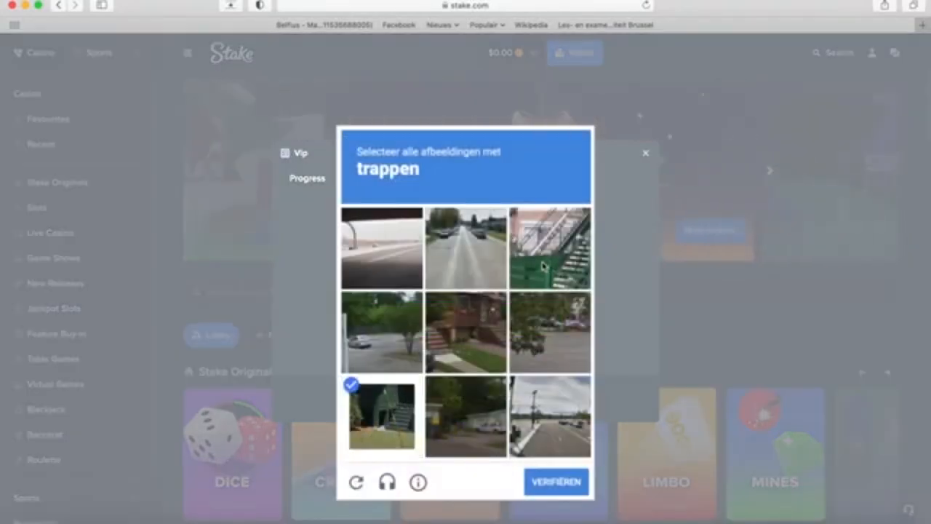
{"action": "left_click", "coordinate": [465, 331]}
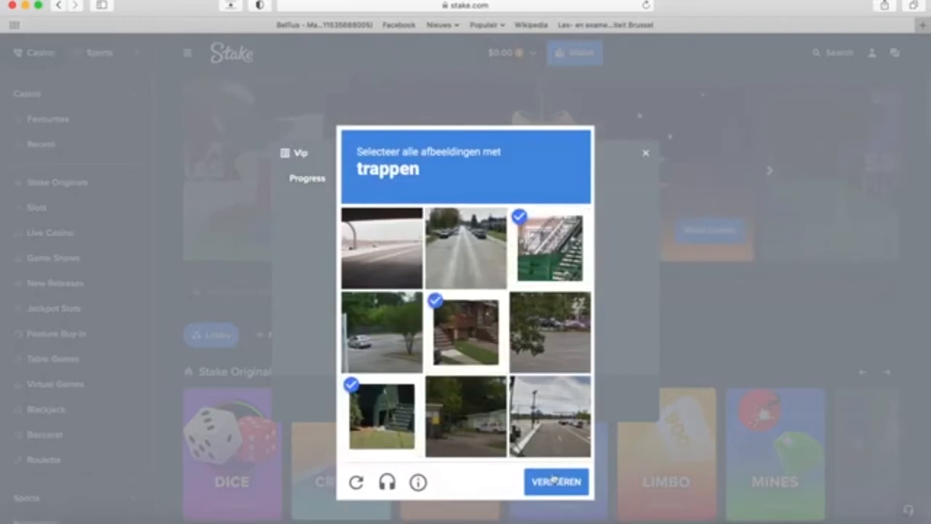
{"action": "left_click", "coordinate": [555, 482]}
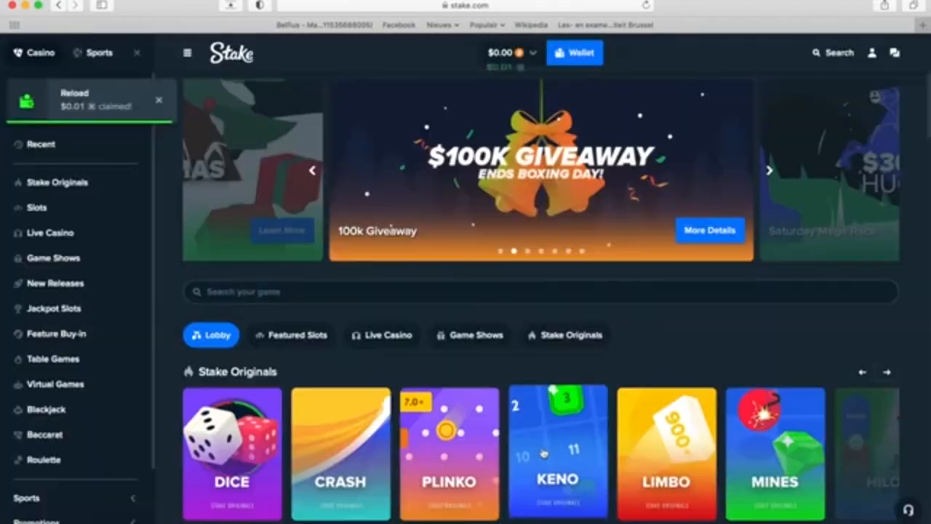
Dismiss the reload notice and open Dice from the Stake Originals games
{"action": "left_click", "coordinate": [510, 51]}
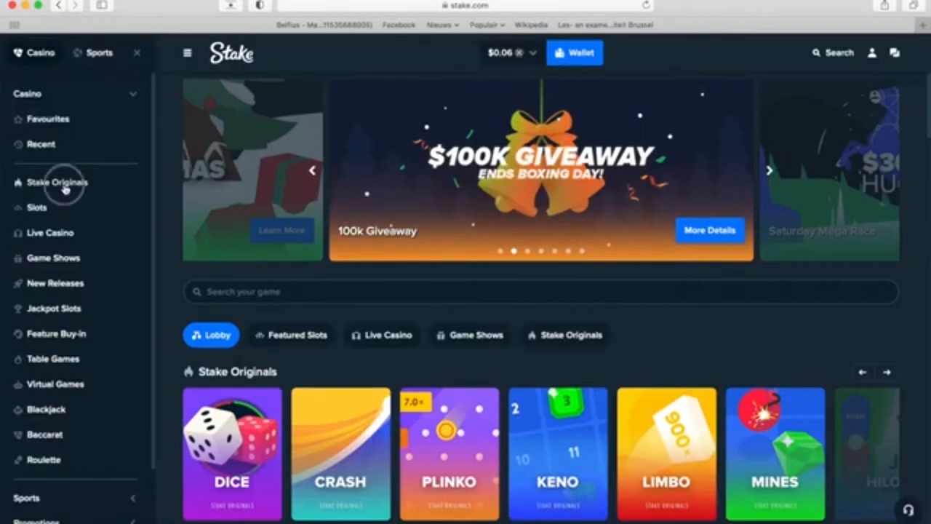
{"action": "left_click", "coordinate": [57, 182]}
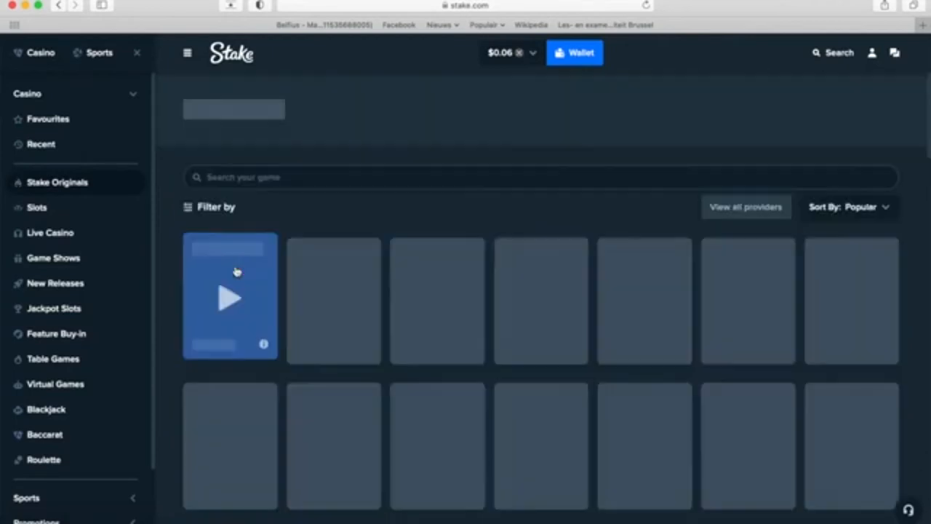
{"action": "left_click", "coordinate": [229, 297]}
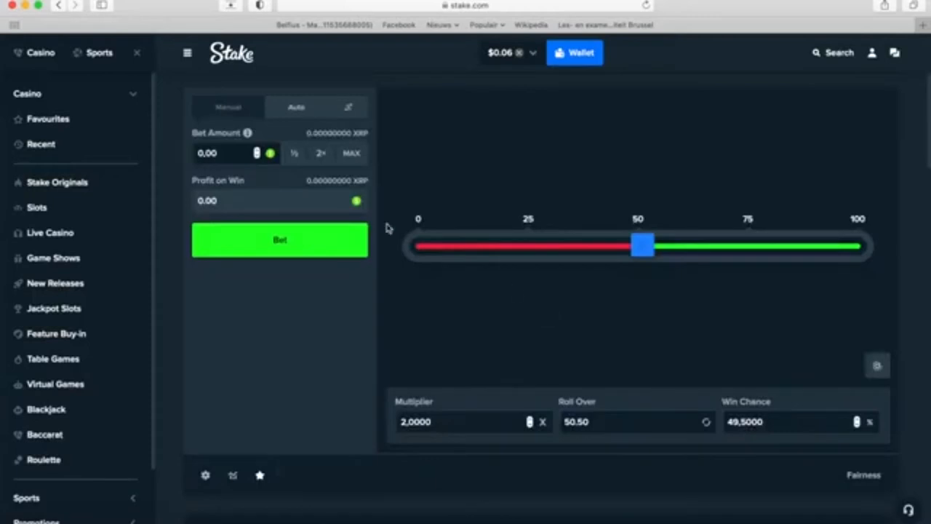
Show crypto balances and adjust the Dice roll-over target to 39
{"action": "left_click", "coordinate": [500, 52]}
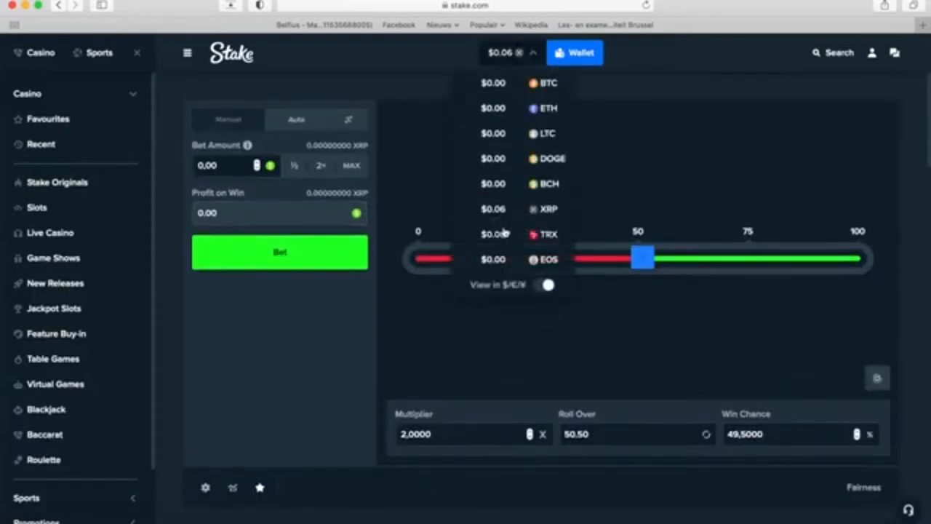
{"action": "mouse_move", "coordinate": [524, 120]}
{"action": "type", "text": "050000"}
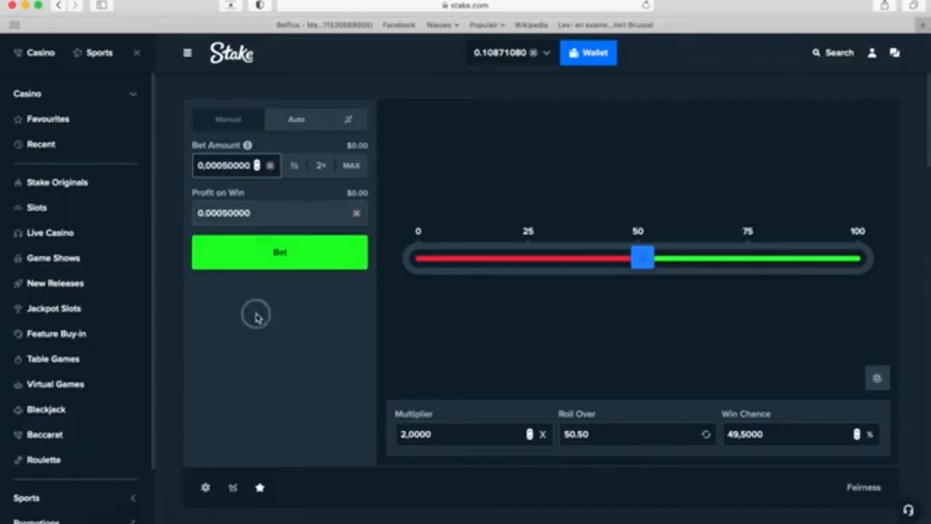
{"action": "left_click_drag", "start_coordinate": [642, 257], "coordinate": [539, 257]}
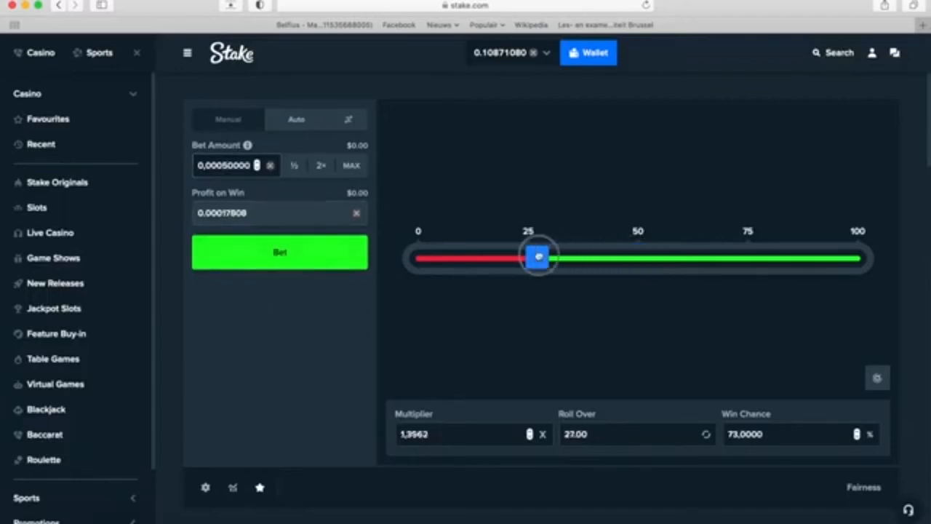
{"action": "left_click_drag", "start_coordinate": [538, 256], "coordinate": [713, 257]}
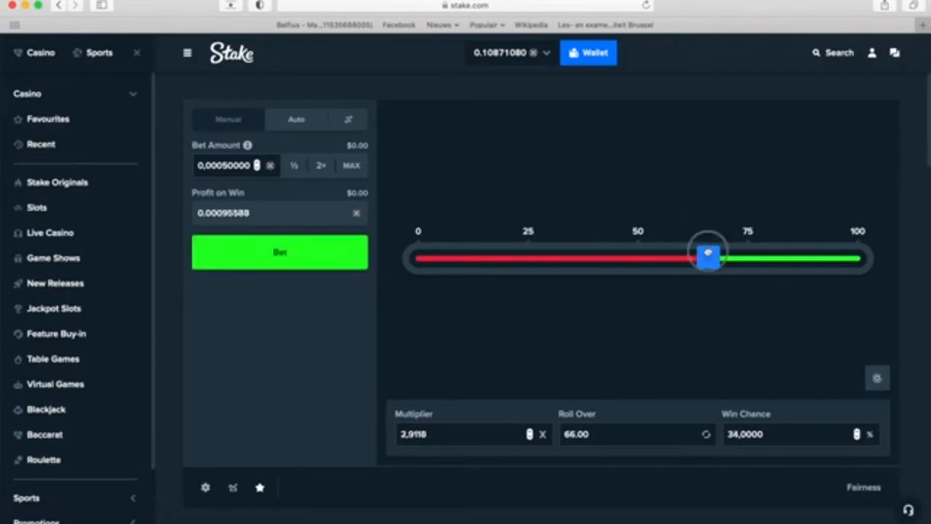
{"action": "left_click_drag", "start_coordinate": [708, 256], "coordinate": [589, 256]}
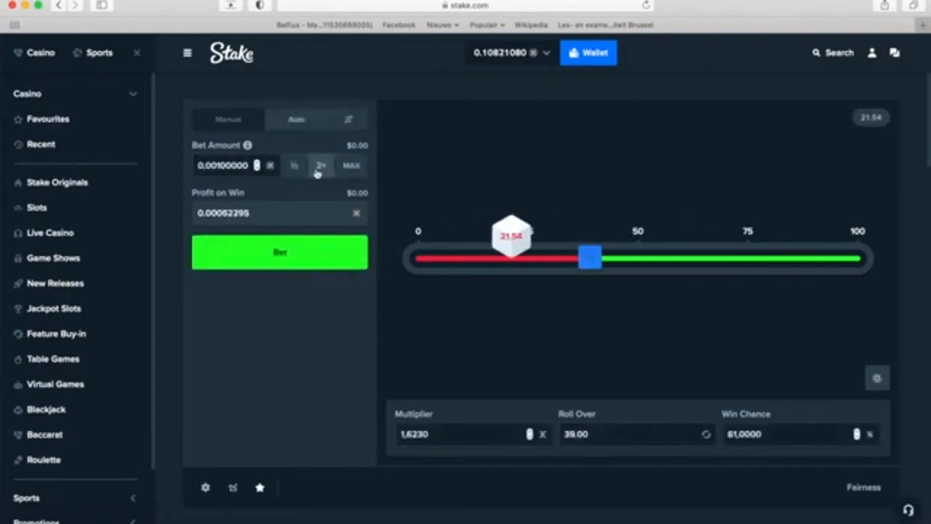
Play two Dice rolls, the second winning at 95.01, then leave the game
{"action": "left_click", "coordinate": [280, 252]}
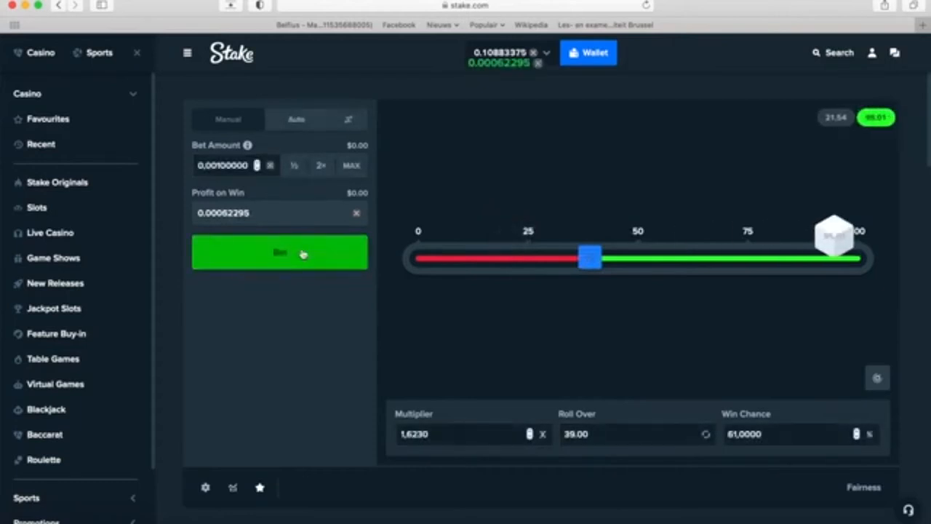
{"action": "left_click", "coordinate": [280, 252]}
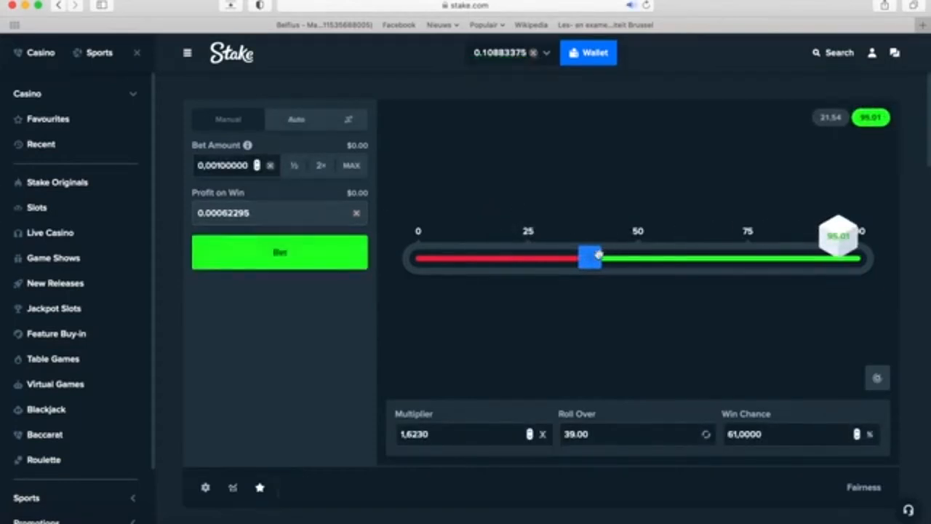
{"action": "left_click_drag", "start_coordinate": [590, 256], "coordinate": [625, 256]}
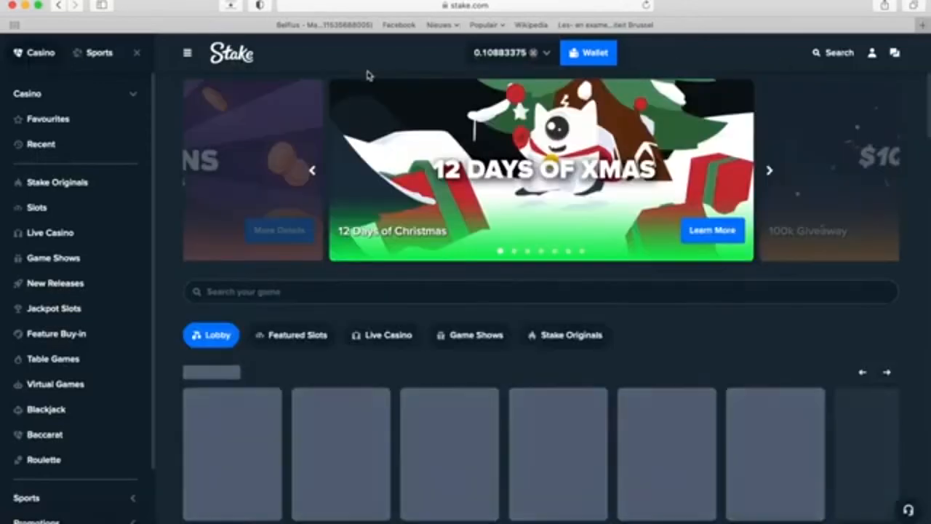
{"action": "left_click", "coordinate": [895, 52]}
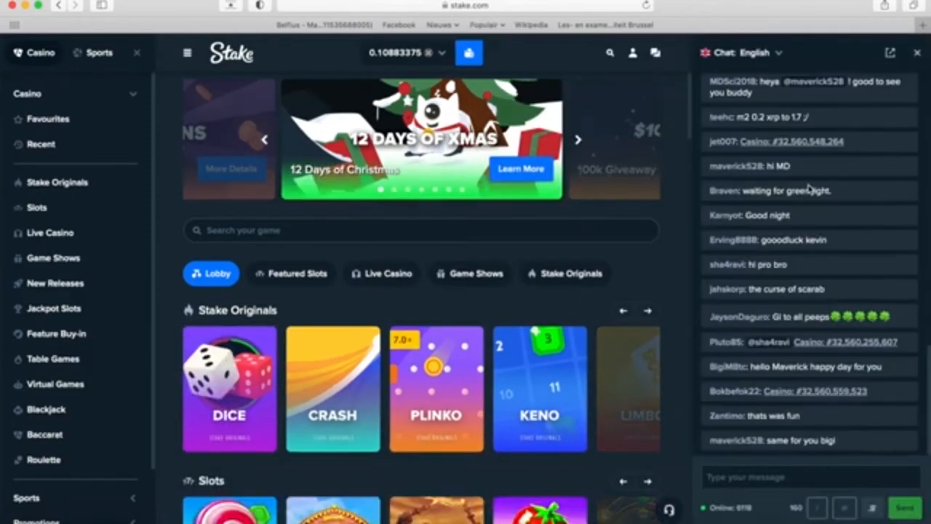
View a shared Scarab Spin bet, then move chat from English to the Sports room
{"action": "scroll", "scroll_direction": "down", "scroll_amount": 3}
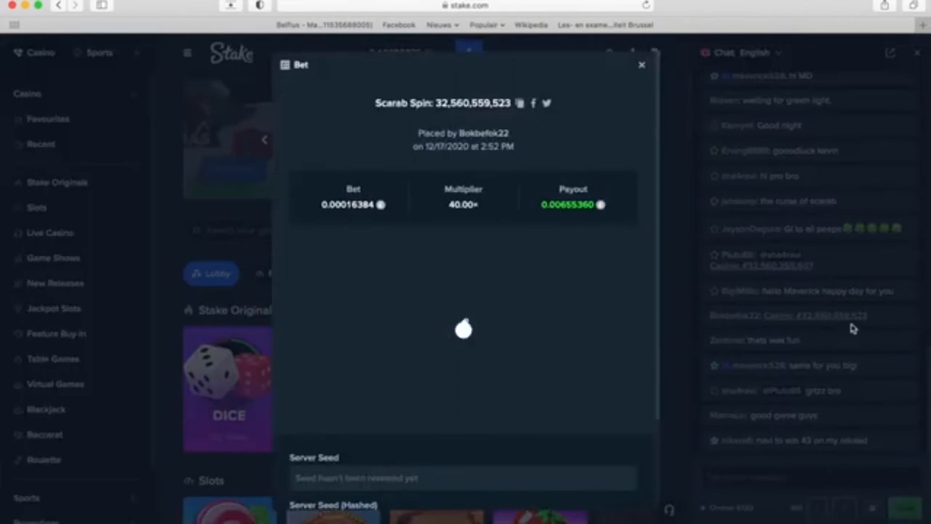
{"action": "left_click", "coordinate": [641, 65]}
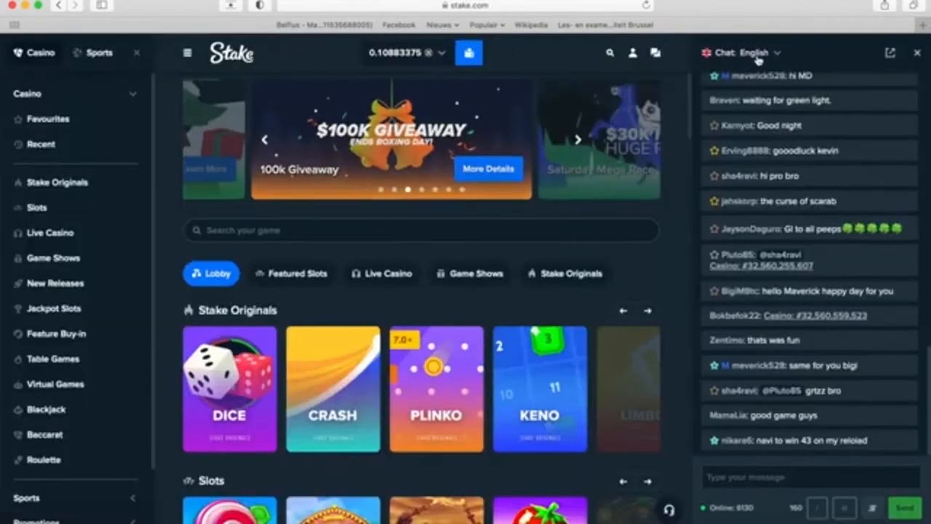
{"action": "left_click", "coordinate": [760, 52]}
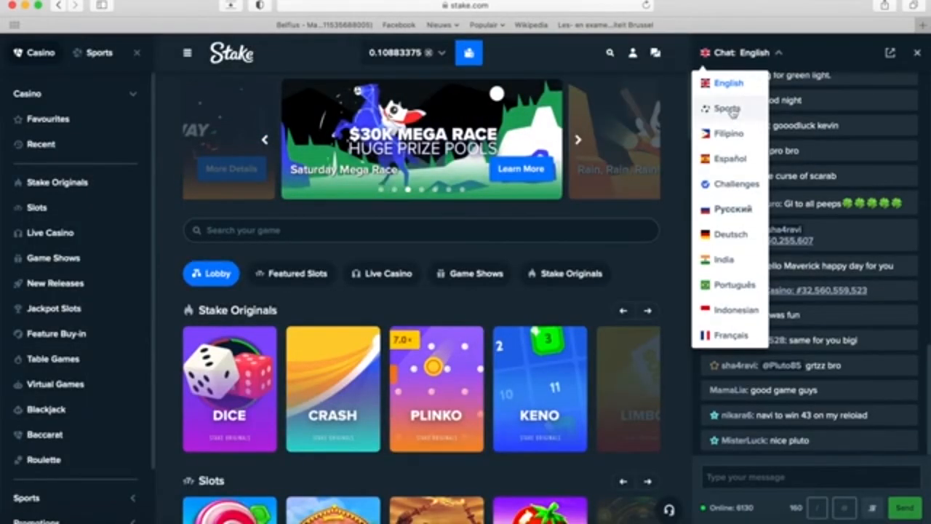
{"action": "left_click", "coordinate": [728, 109]}
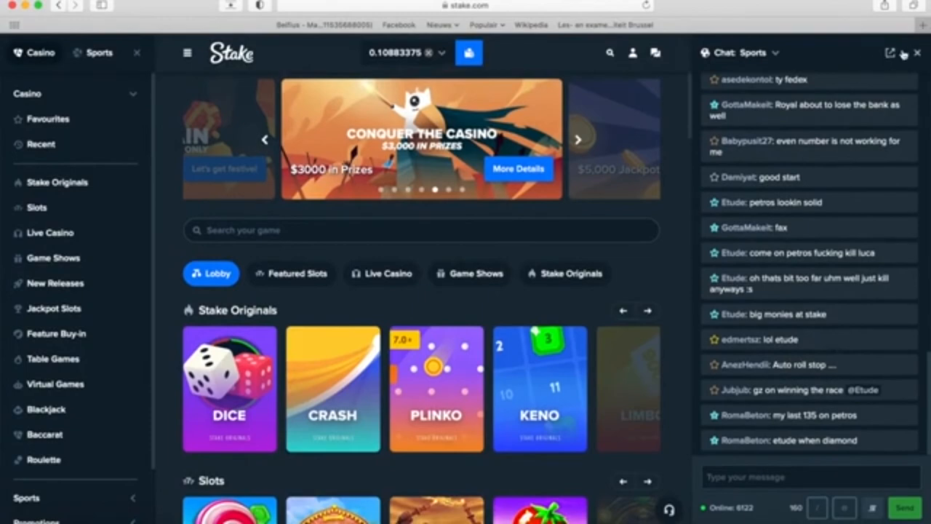
{"action": "mouse_move", "coordinate": [569, 238]}
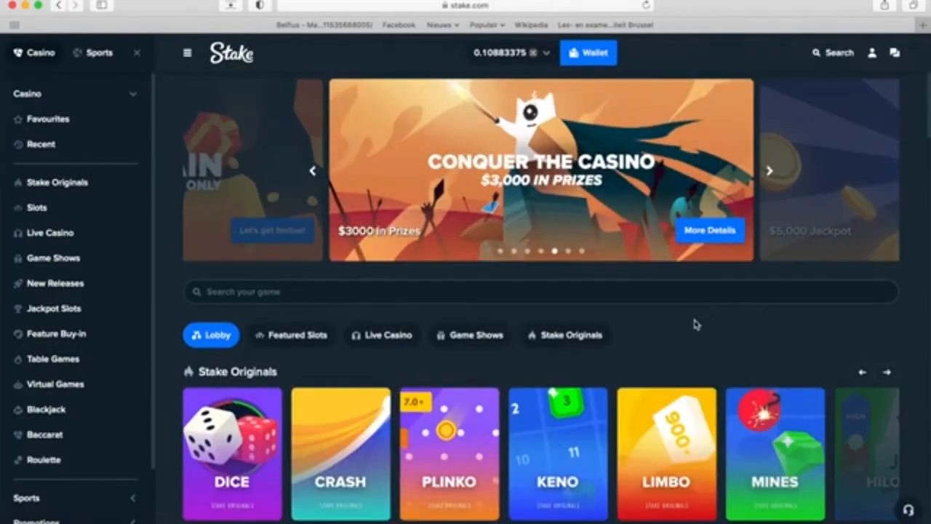
{"action": "scroll", "scroll_direction": "down", "scroll_amount": 3}
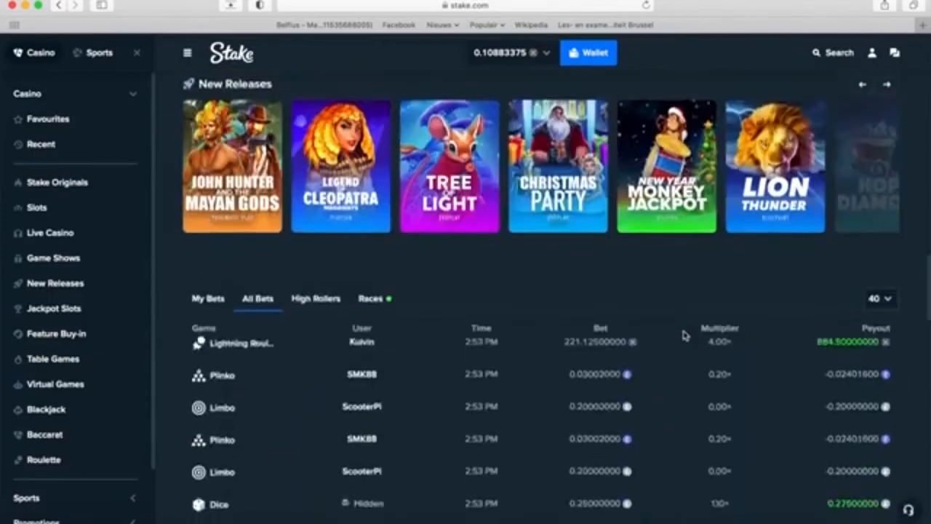
{"action": "scroll", "scroll_direction": "down", "scroll_amount": 3}
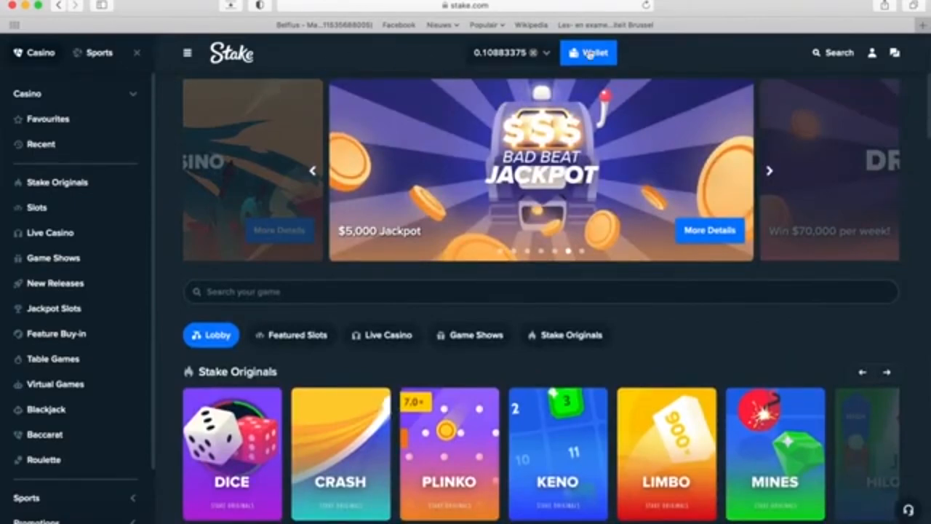
{"action": "left_click", "coordinate": [589, 53]}
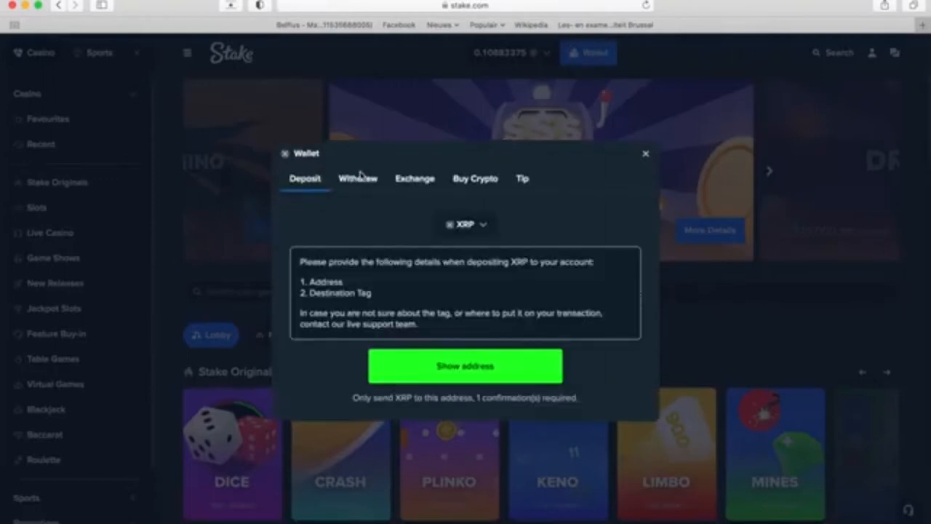
{"action": "left_click", "coordinate": [466, 224]}
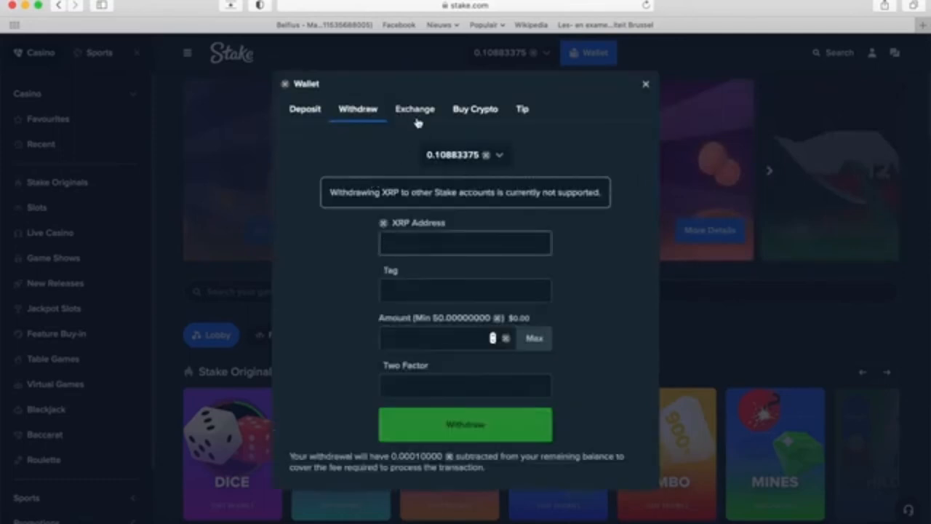
{"action": "left_click", "coordinate": [415, 109]}
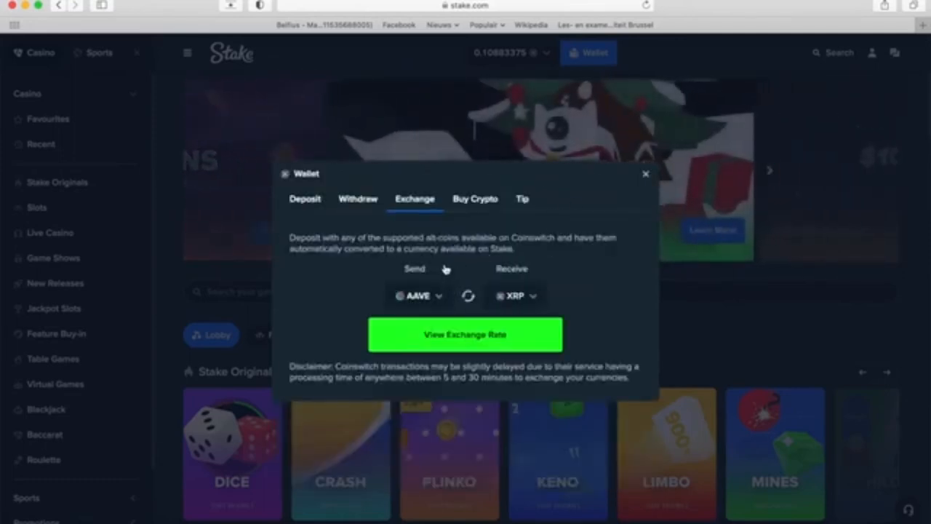
{"action": "left_click", "coordinate": [475, 199]}
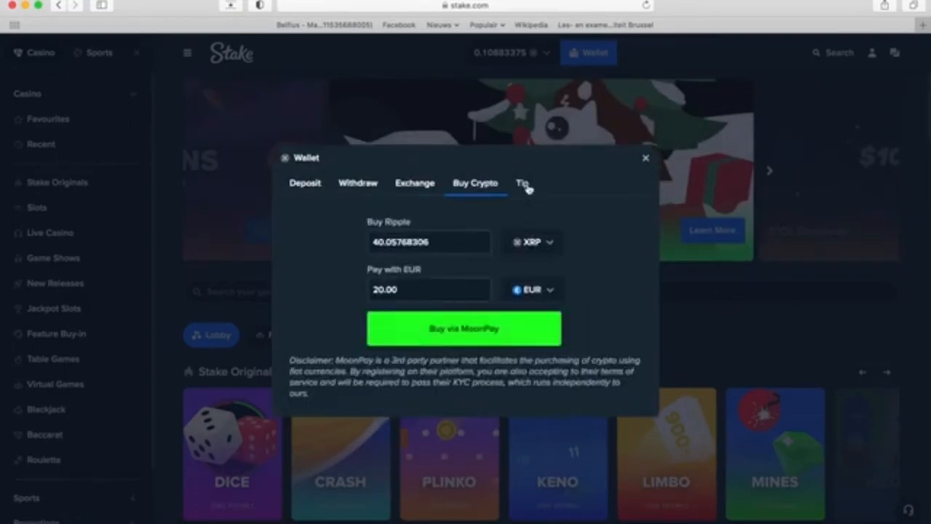
{"action": "left_click", "coordinate": [523, 183]}
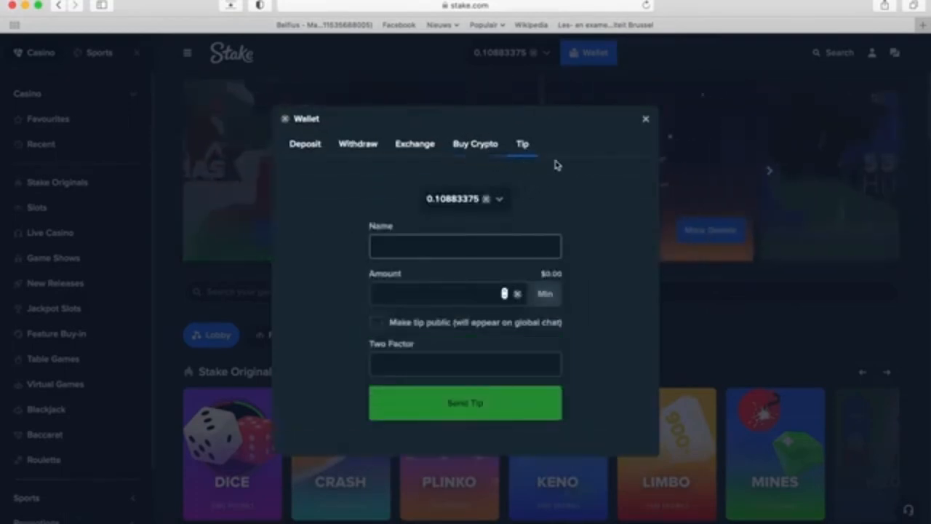
{"action": "left_click", "coordinate": [645, 119]}
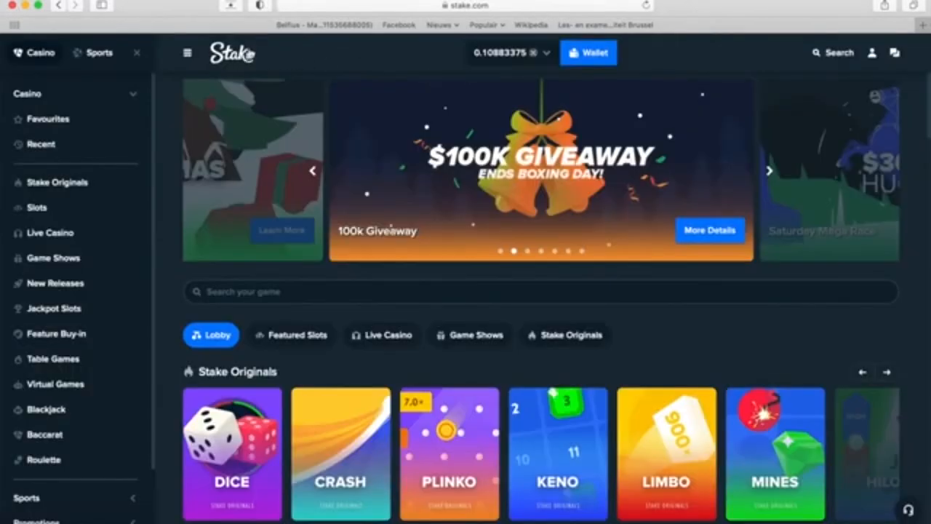
Advance the promotion banner and scroll down to the live bets feed
{"action": "left_click", "coordinate": [769, 171]}
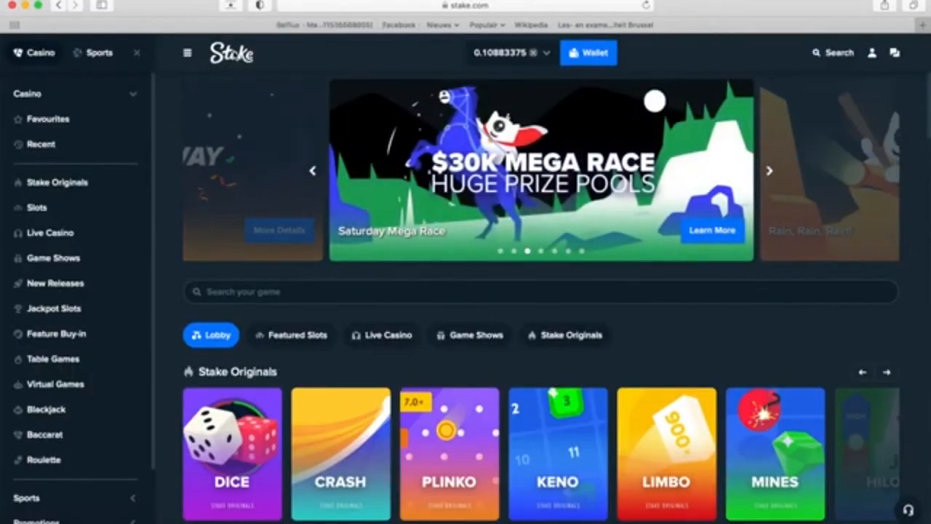
{"action": "left_click", "coordinate": [873, 53]}
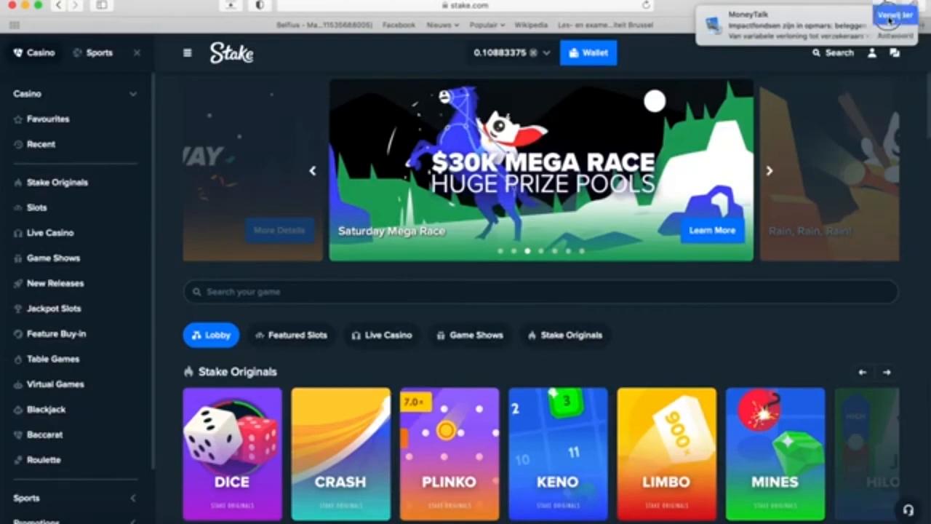
{"action": "scroll", "scroll_direction": "down", "scroll_amount": 3}
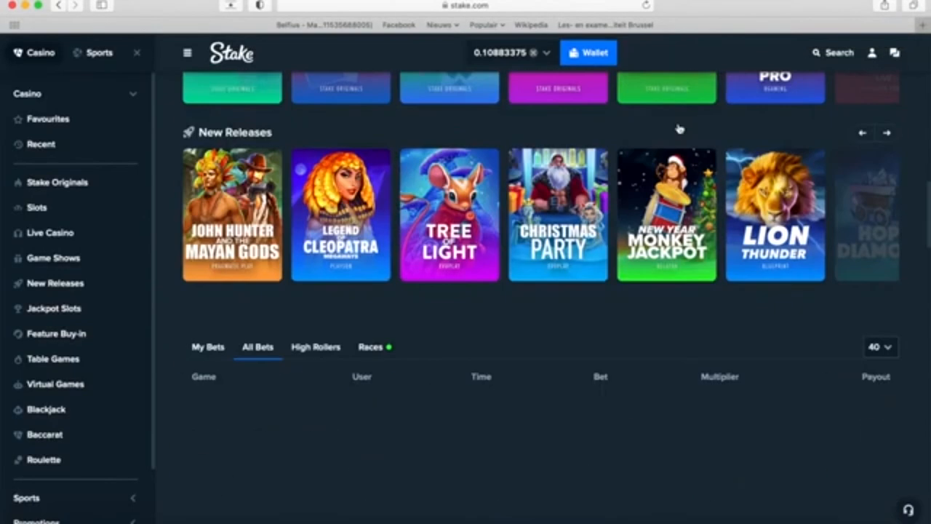
{"action": "scroll", "scroll_direction": "down", "scroll_amount": 3}
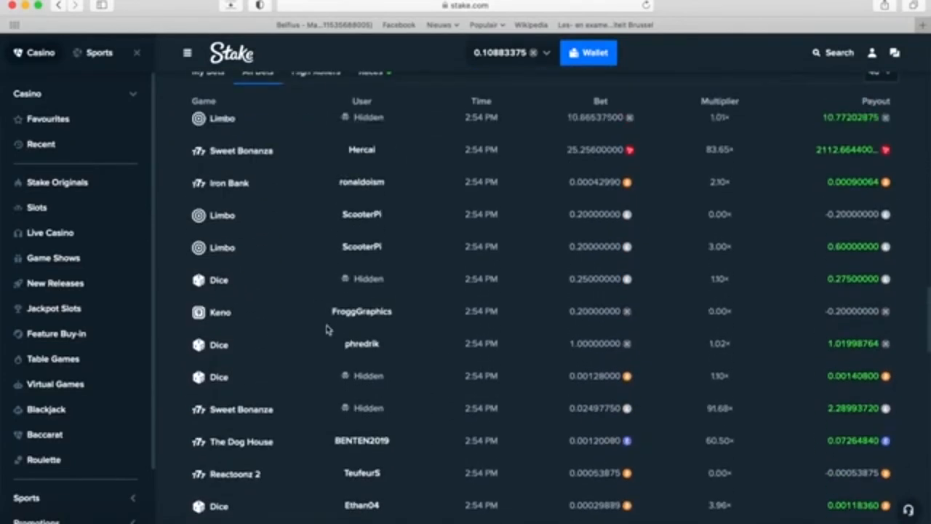
{"action": "scroll", "scroll_direction": "up", "scroll_amount": 3}
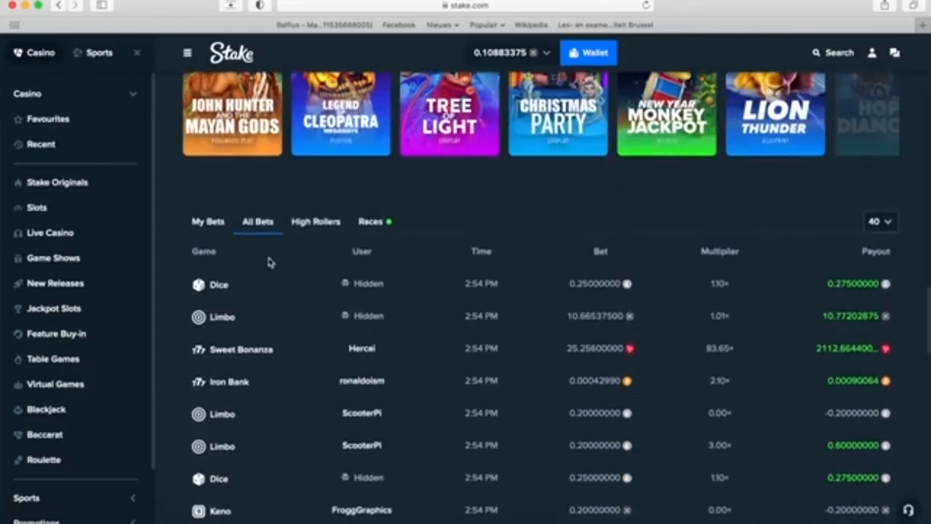
Show the High Rollers feed with amounts displayed in US dollars
{"action": "left_click", "coordinate": [315, 221]}
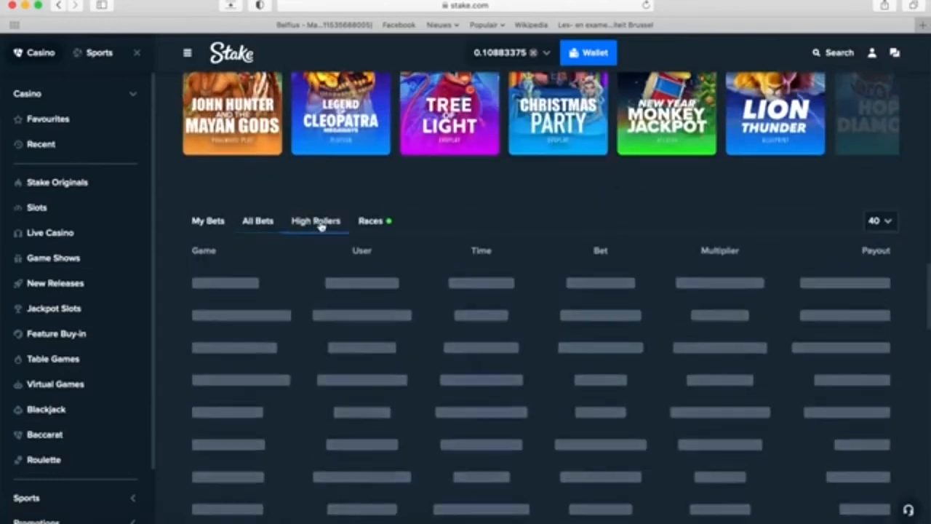
{"action": "left_click", "coordinate": [316, 220]}
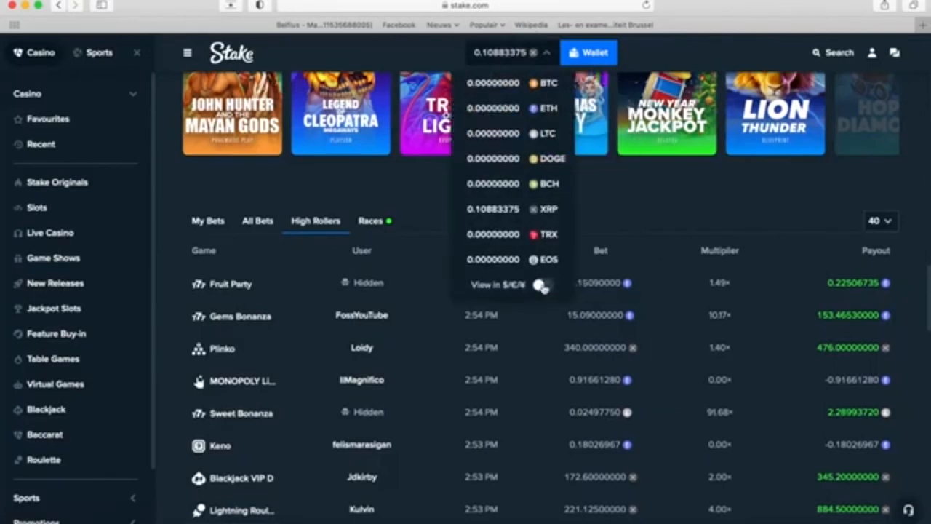
{"action": "left_click", "coordinate": [540, 285]}
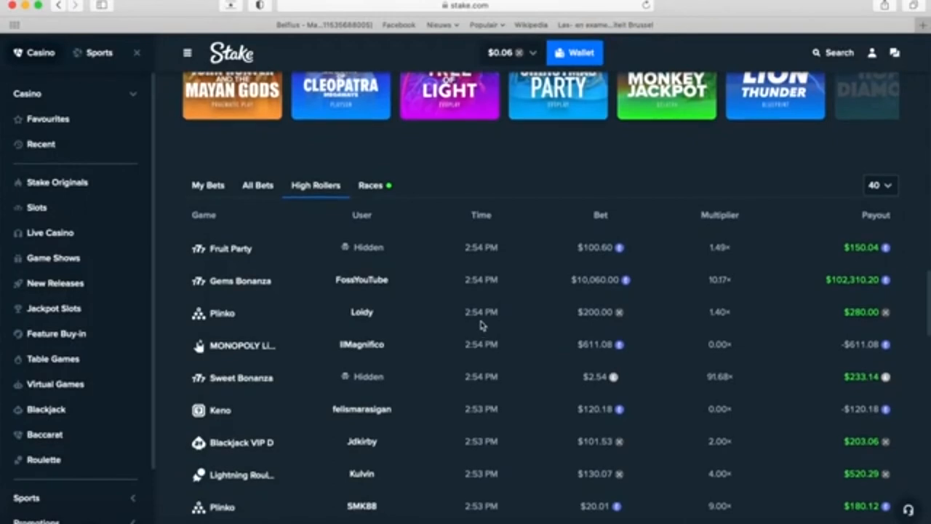
{"action": "mouse_move", "coordinate": [844, 290]}
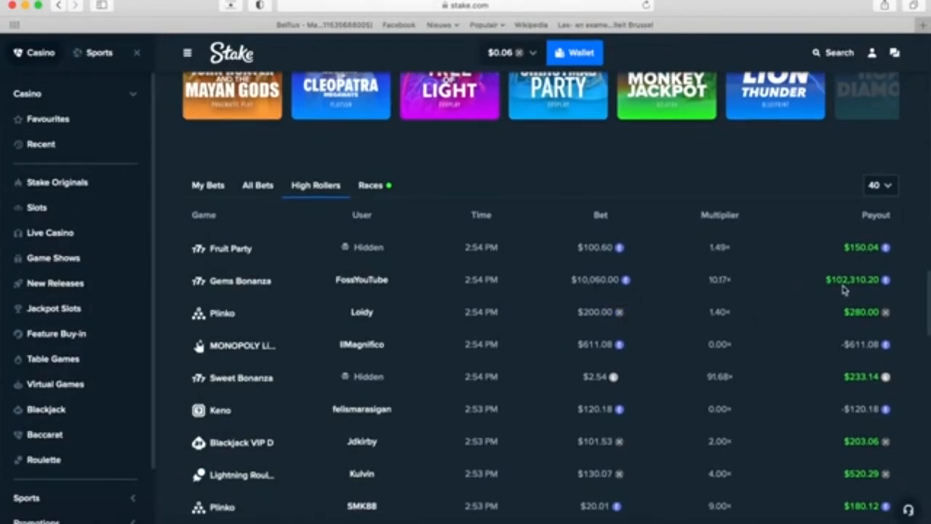
{"action": "mouse_move", "coordinate": [374, 284]}
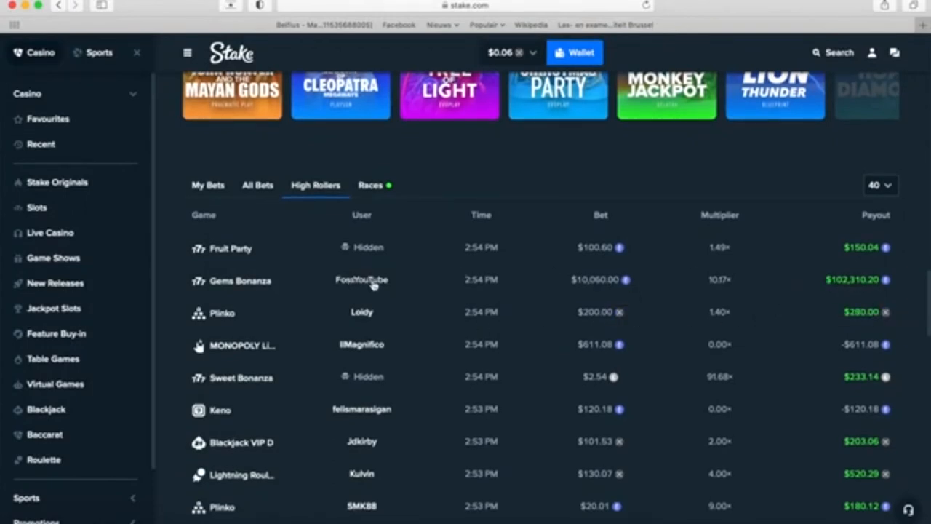
{"action": "left_click", "coordinate": [361, 279]}
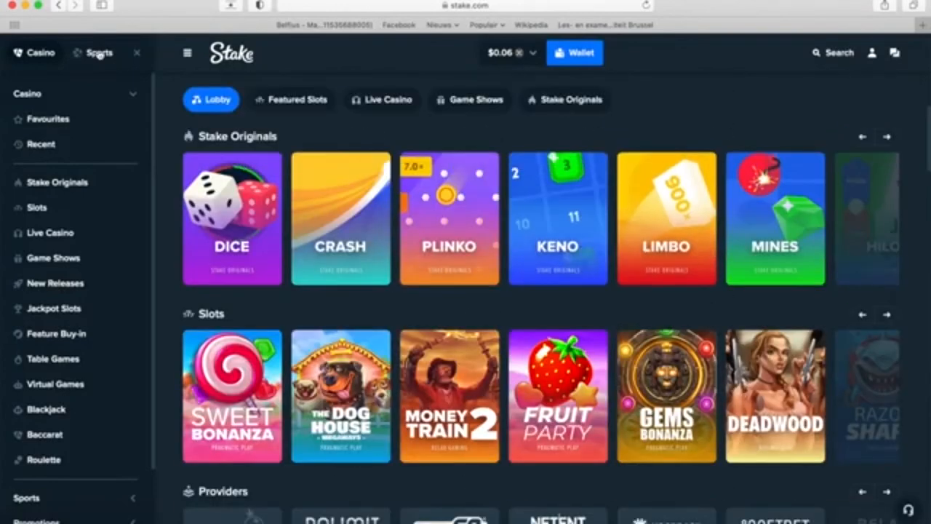
Browse the sports High Rollers feed, then open Soccer's Premier League fixtures
{"action": "left_click", "coordinate": [99, 53]}
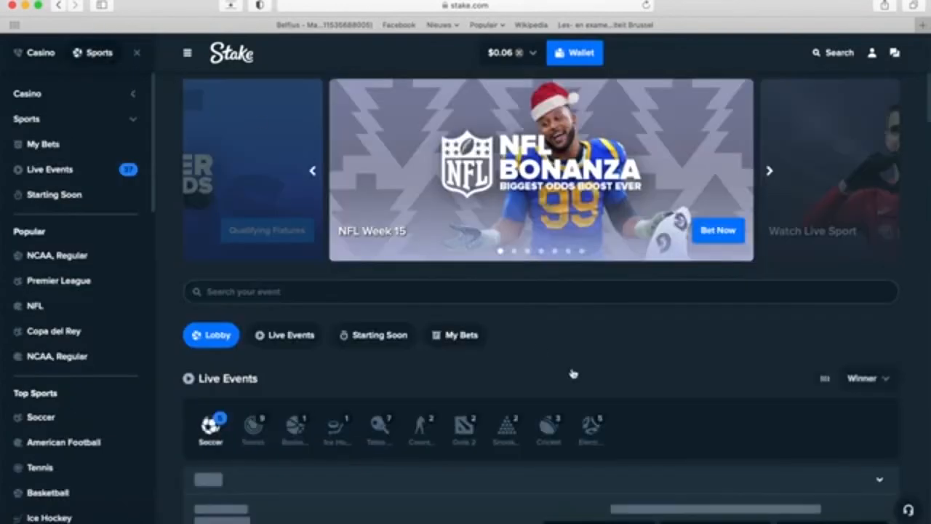
{"action": "scroll", "scroll_direction": "down", "scroll_amount": 3}
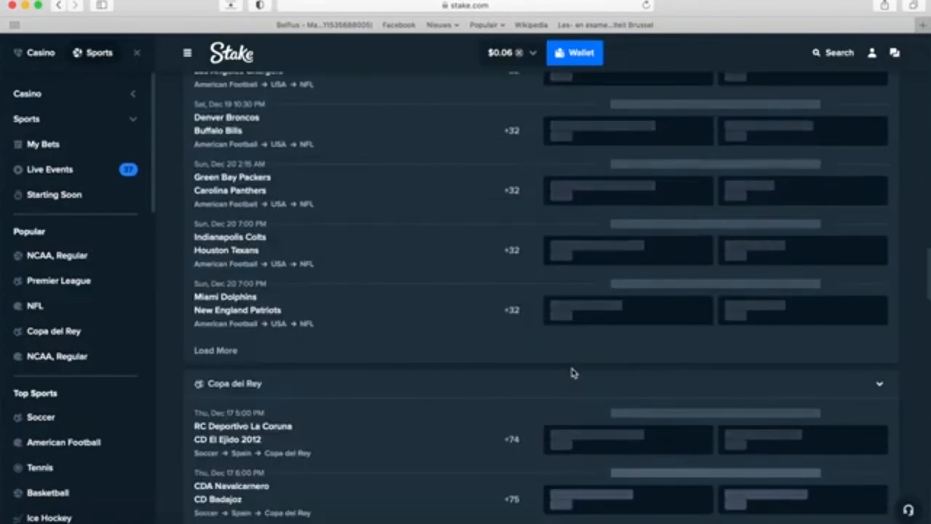
{"action": "scroll", "scroll_direction": "down", "scroll_amount": 3}
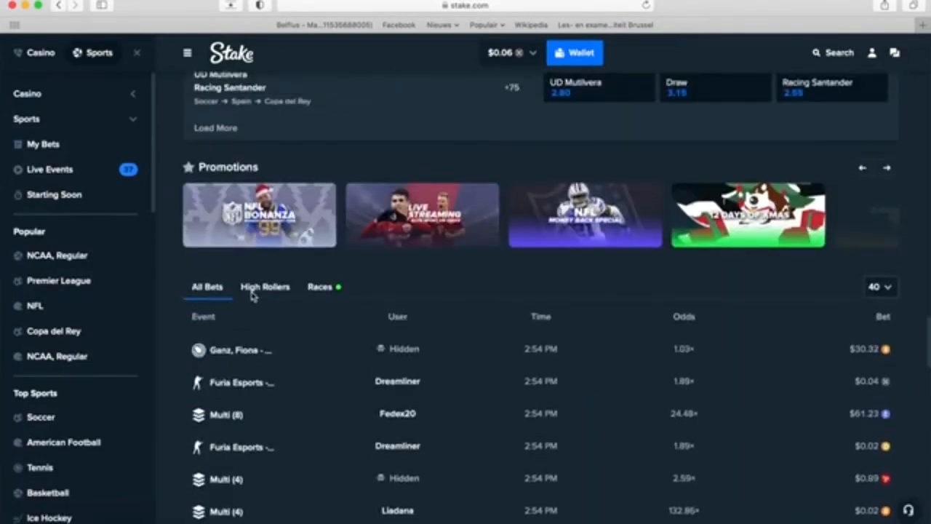
{"action": "left_click", "coordinate": [265, 286]}
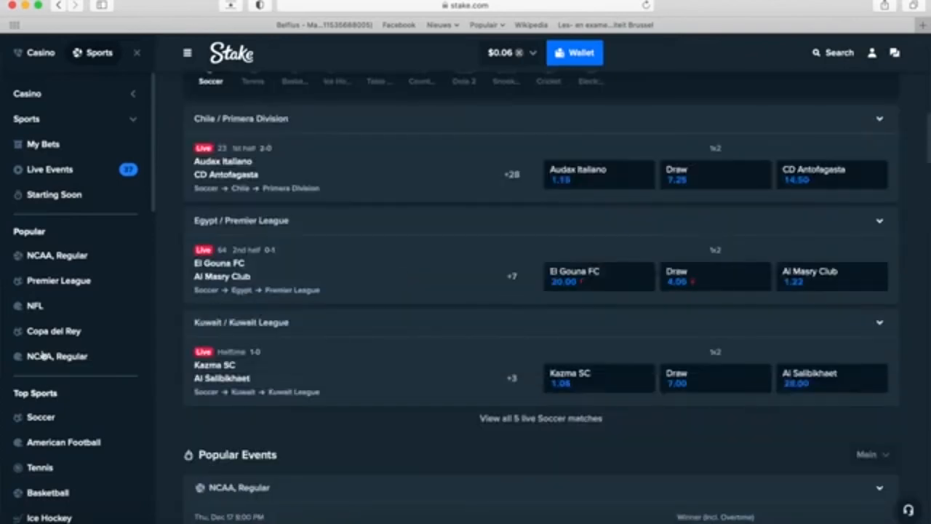
{"action": "scroll", "scroll_direction": "down", "scroll_amount": 3}
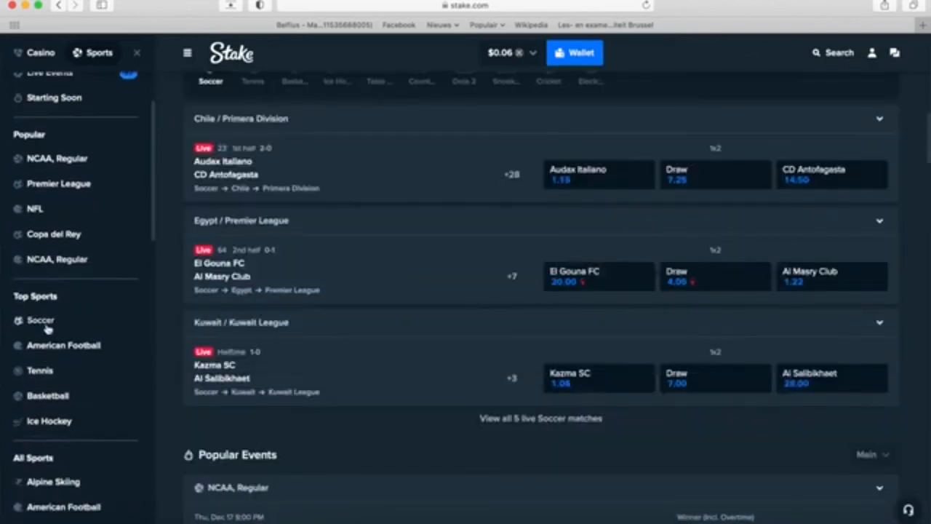
{"action": "left_click", "coordinate": [40, 319]}
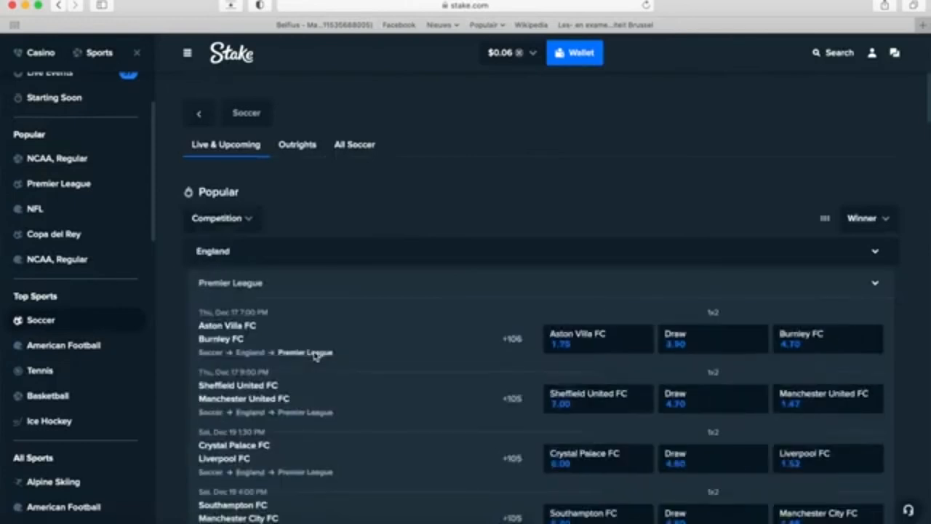
{"action": "mouse_move", "coordinate": [475, 355]}
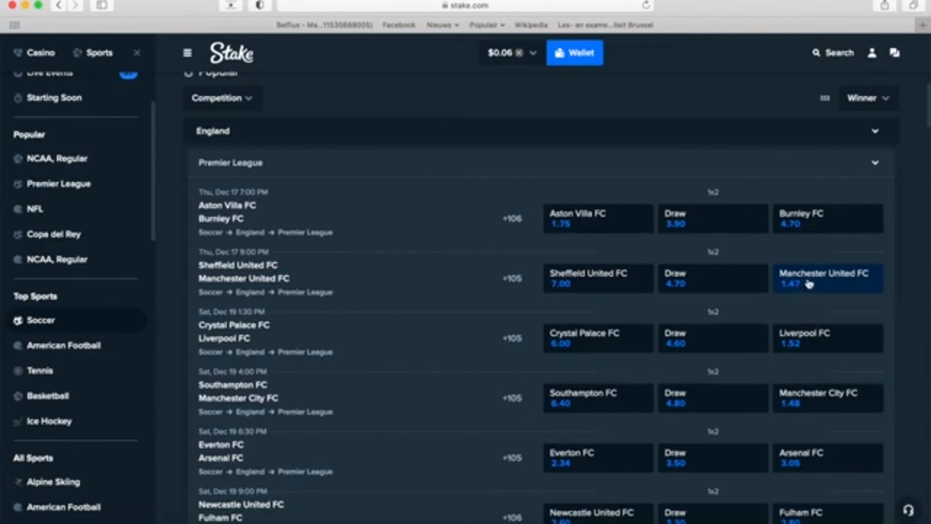
{"action": "mouse_move", "coordinate": [304, 273]}
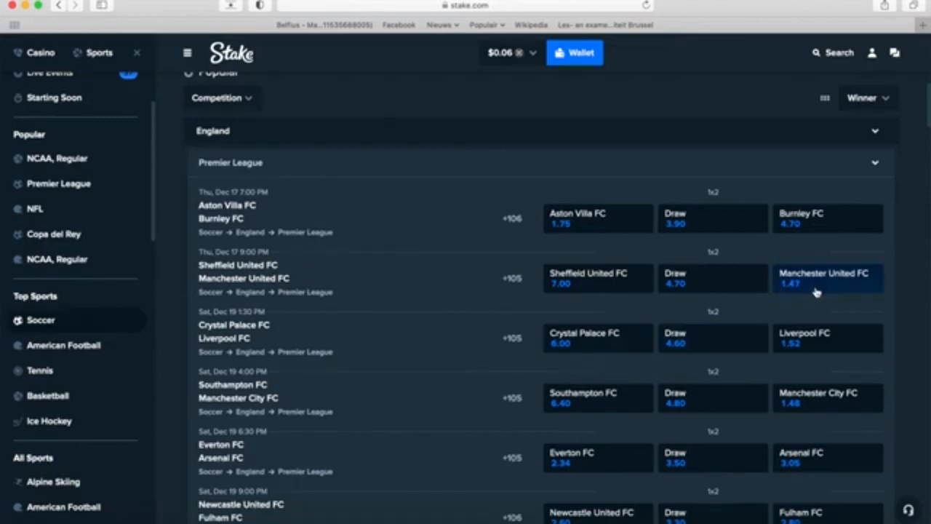
{"action": "scroll", "scroll_direction": "up", "scroll_amount": 3}
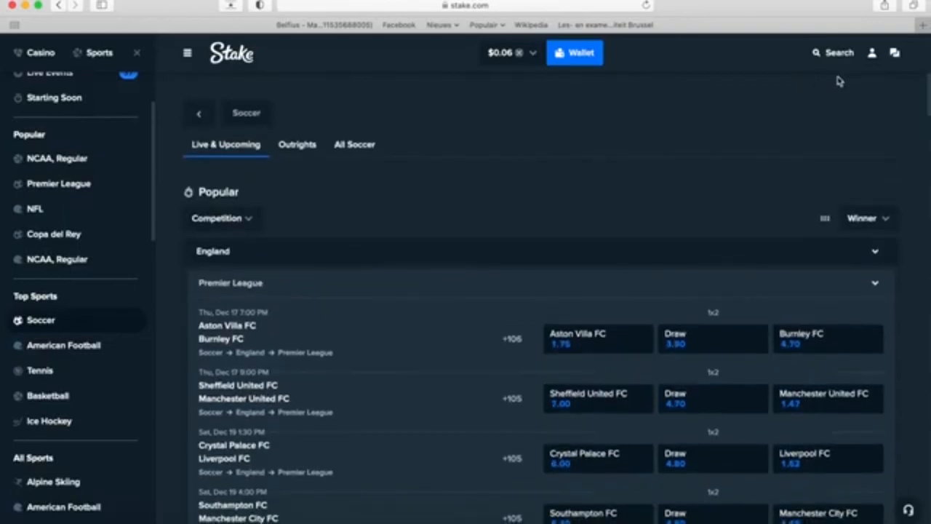
{"action": "scroll", "scroll_direction": "down", "scroll_amount": 3}
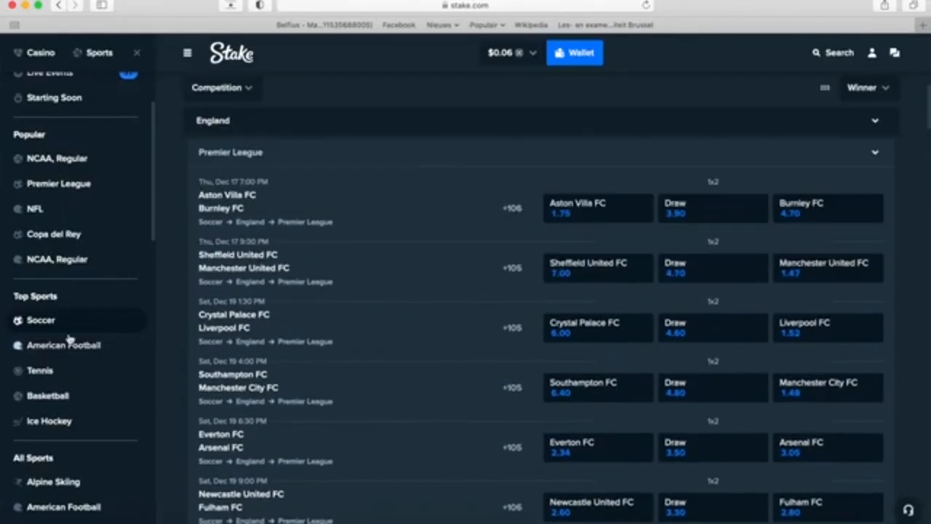
{"action": "scroll", "scroll_direction": "down", "scroll_amount": 3}
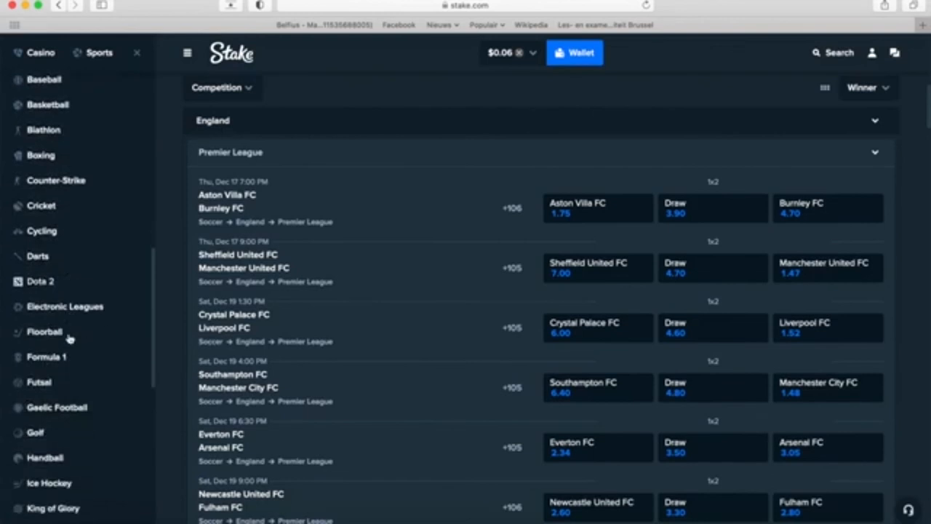
{"action": "scroll", "scroll_direction": "down", "scroll_amount": 3}
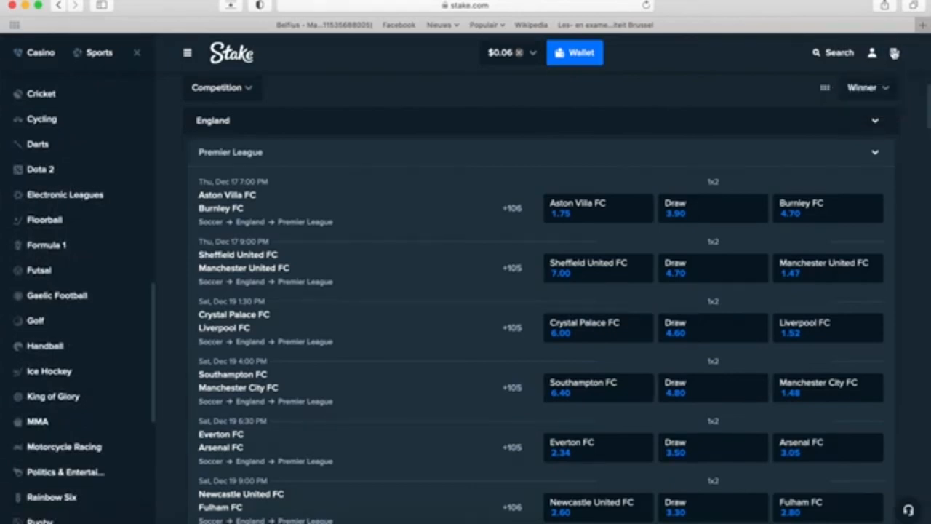
{"action": "scroll", "scroll_direction": "down", "scroll_amount": 3}
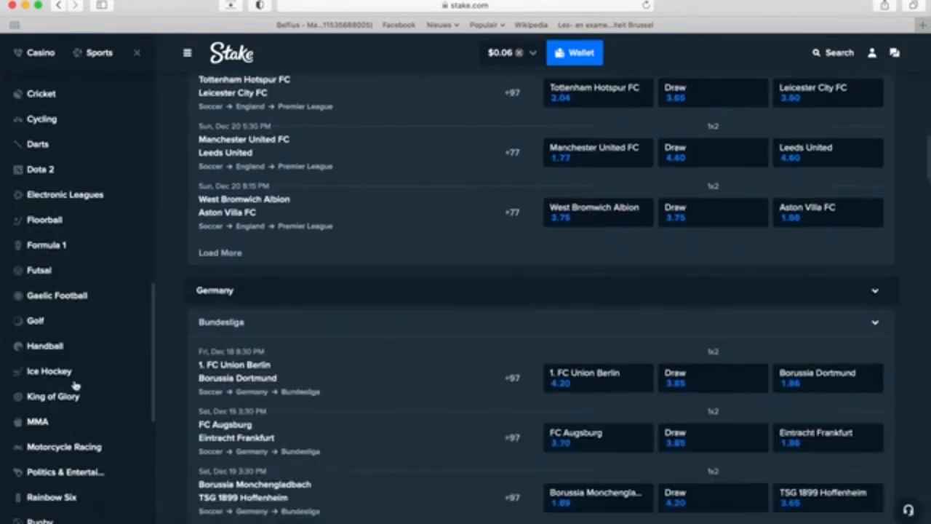
{"action": "scroll", "scroll_direction": "down", "scroll_amount": 3}
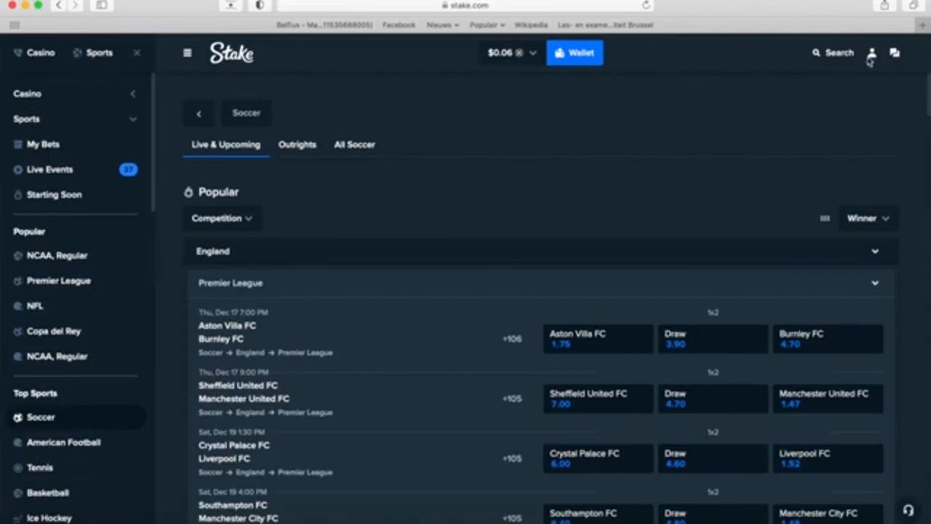
Open the Affiliate program page from the account menu and select the referral link
{"action": "left_click", "coordinate": [871, 52]}
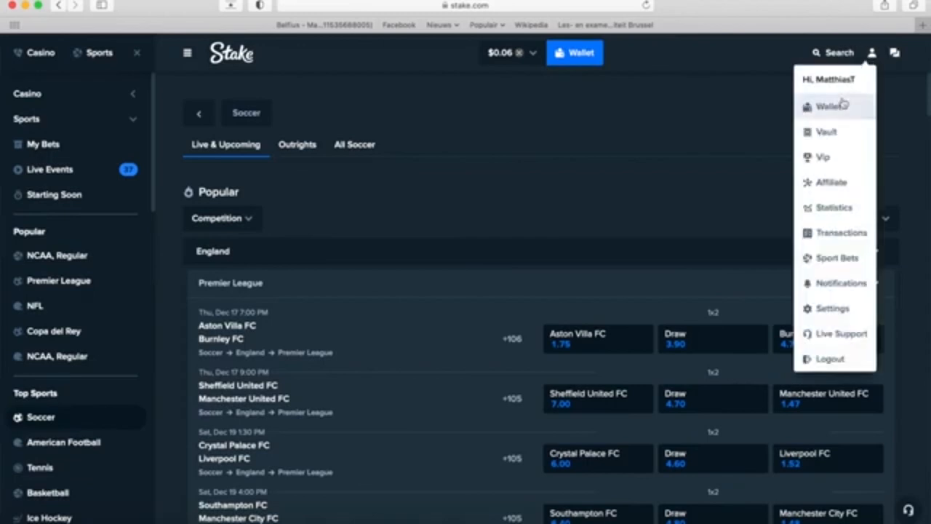
{"action": "mouse_move", "coordinate": [840, 182]}
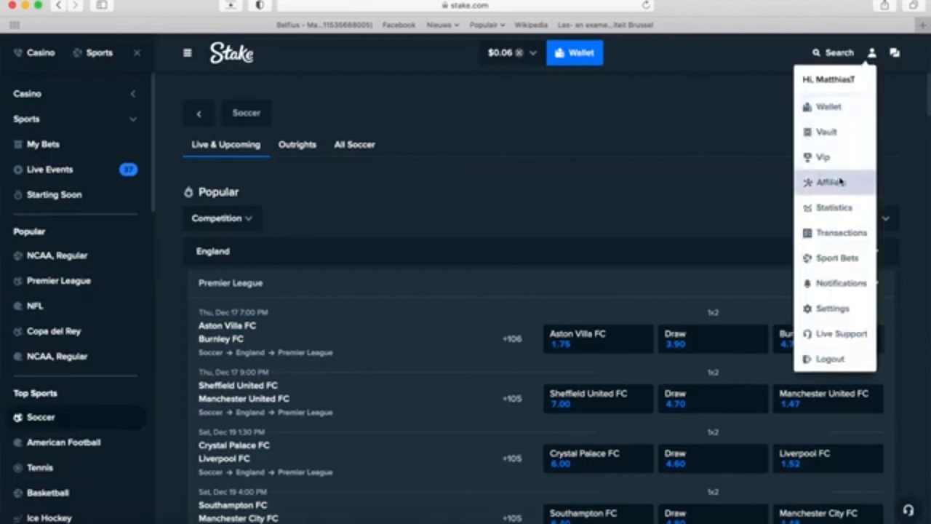
{"action": "left_click", "coordinate": [835, 181]}
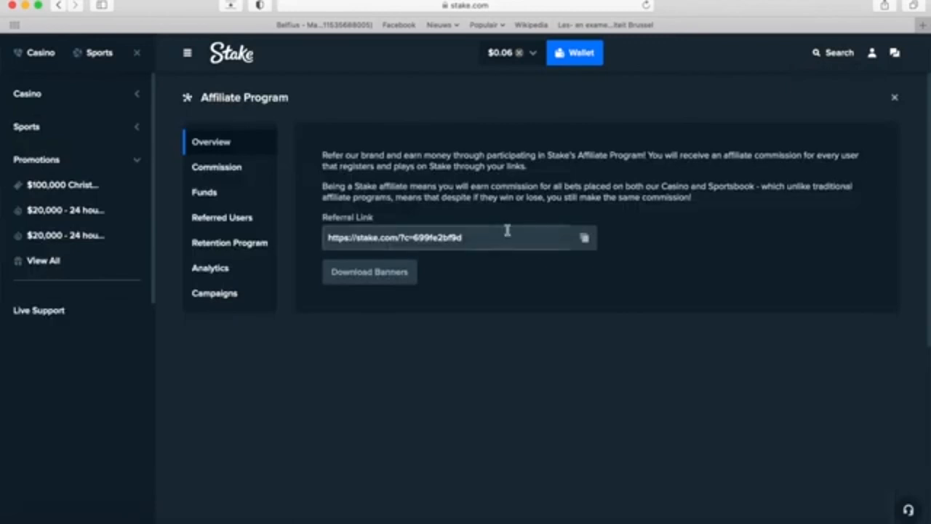
{"action": "left_click", "coordinate": [216, 170]}
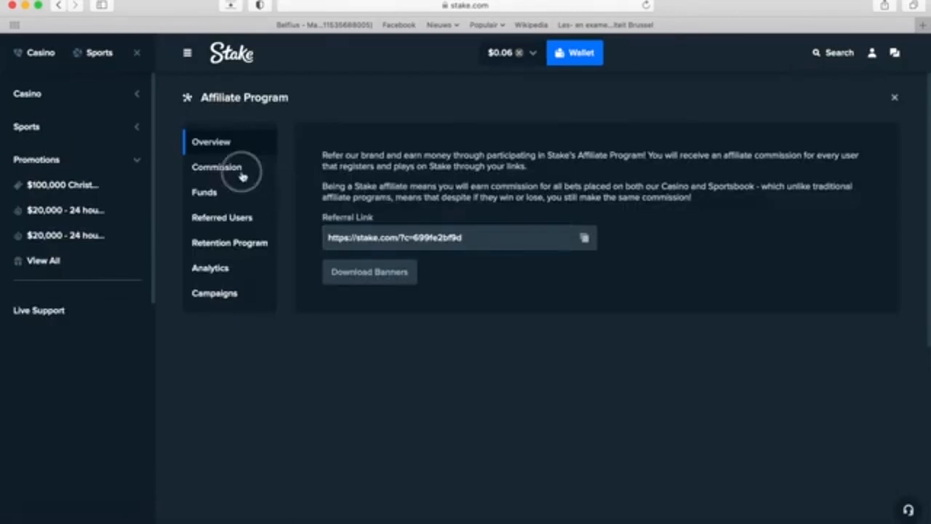
Review the affiliate commission rates and overview, then return to the sports lobby
{"action": "left_click", "coordinate": [216, 167]}
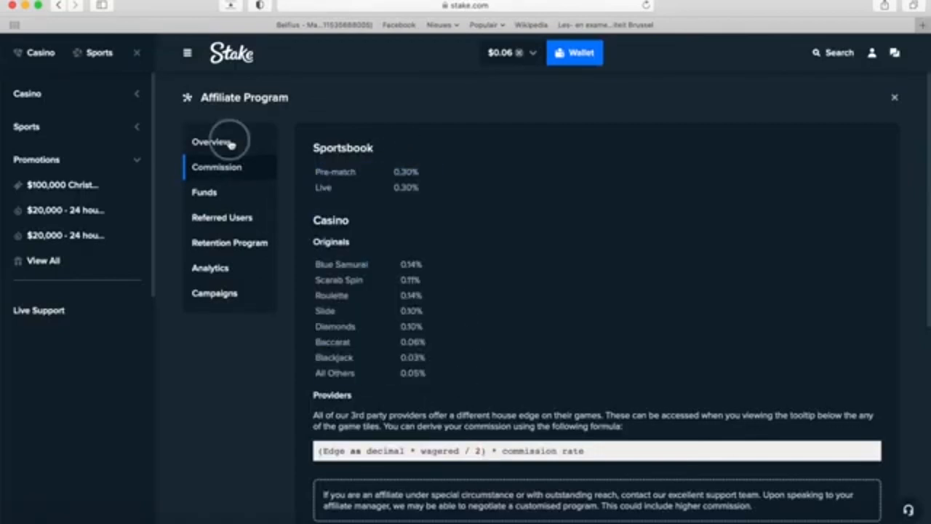
{"action": "left_click", "coordinate": [211, 141]}
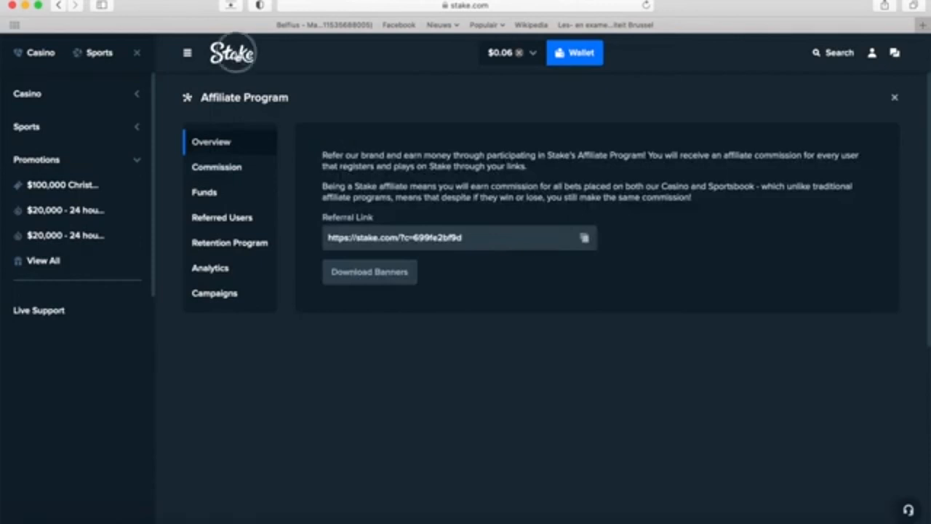
{"action": "left_click", "coordinate": [894, 97]}
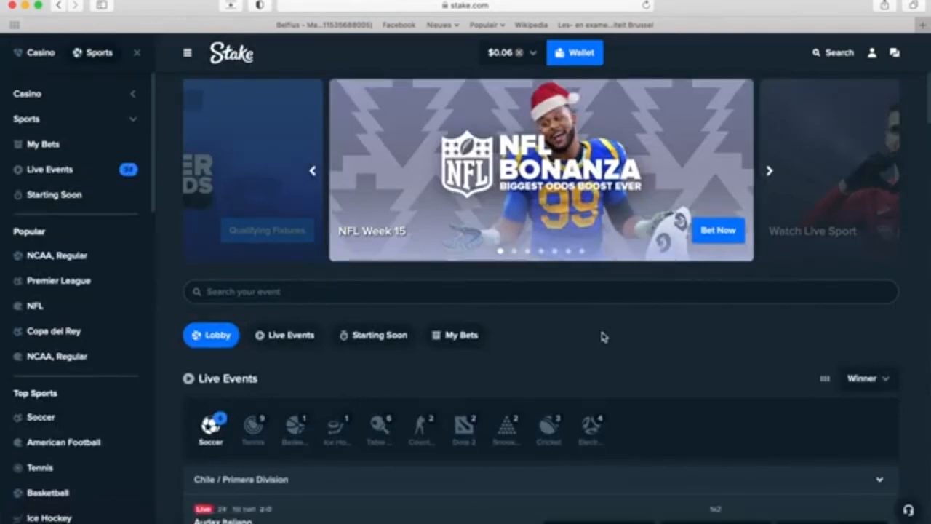
{"action": "left_click", "coordinate": [768, 170]}
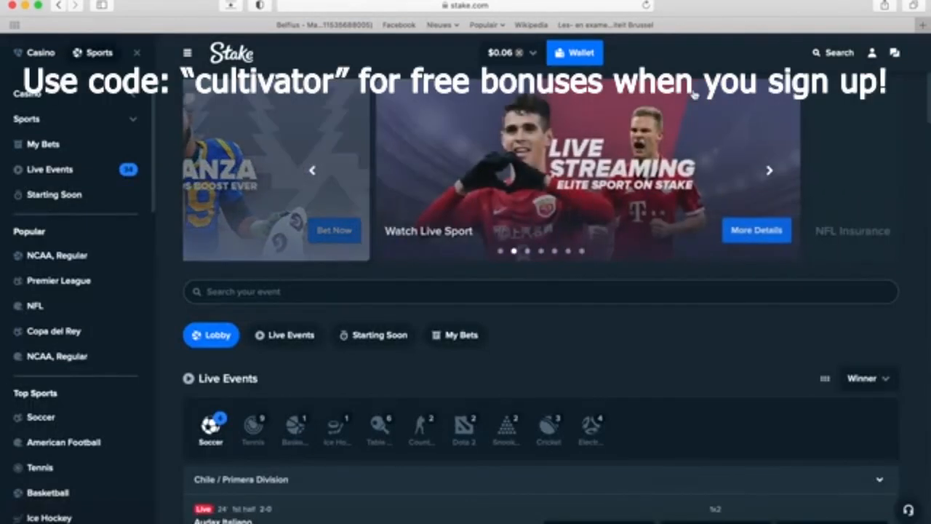